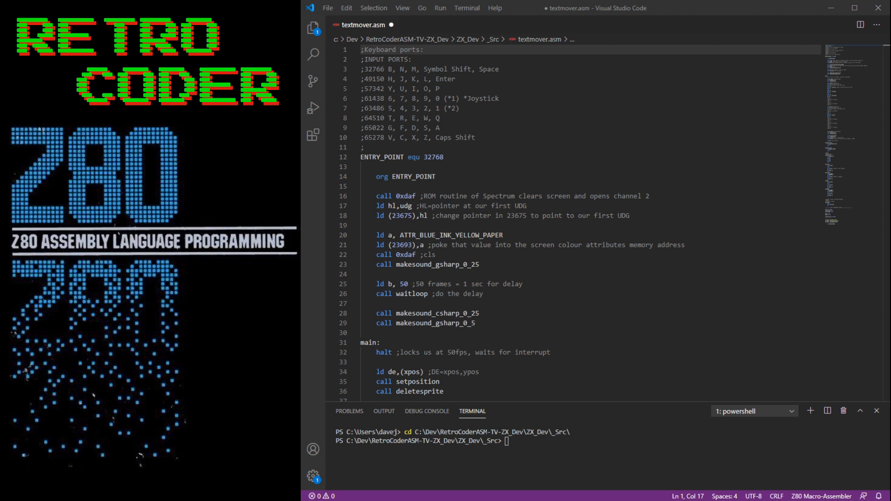
- Add a '; BYTE: 7,6,5,4,3,2,bit1,bit0' layout comment on a new line after line 11's semicolon
click(423, 49)
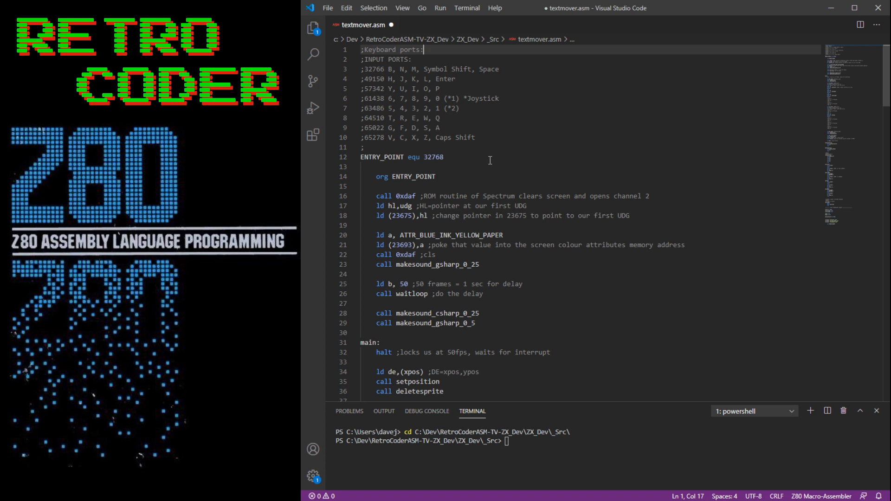
click(474, 138)
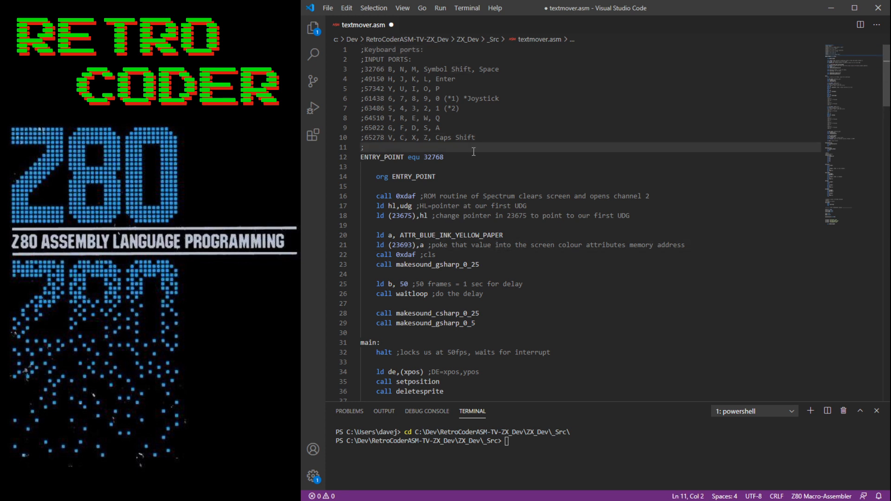
key(Enter)
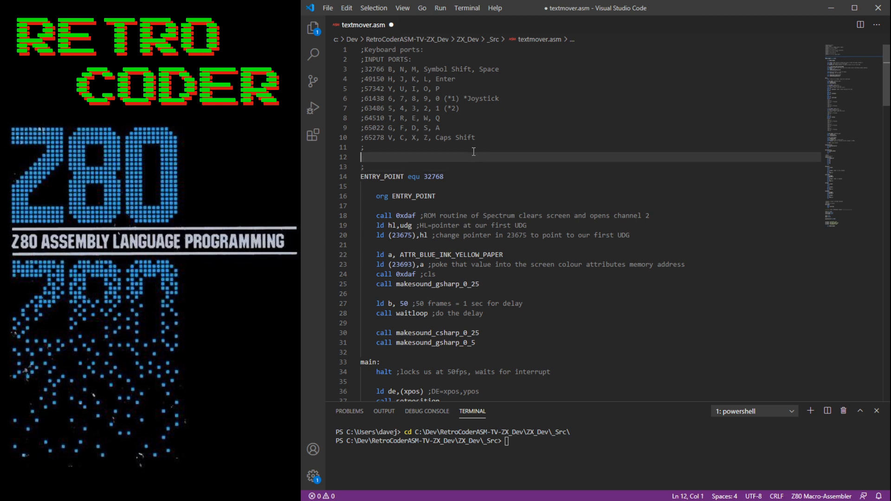
text(EN)
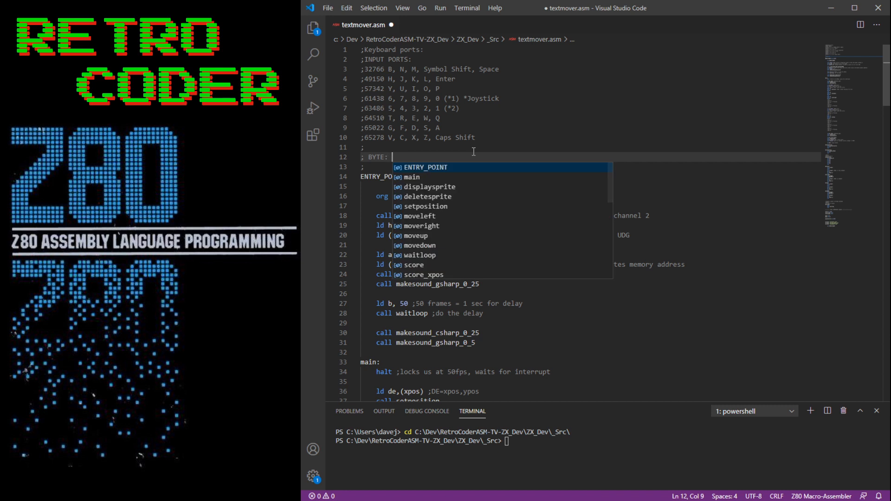
text(7,6,5,)
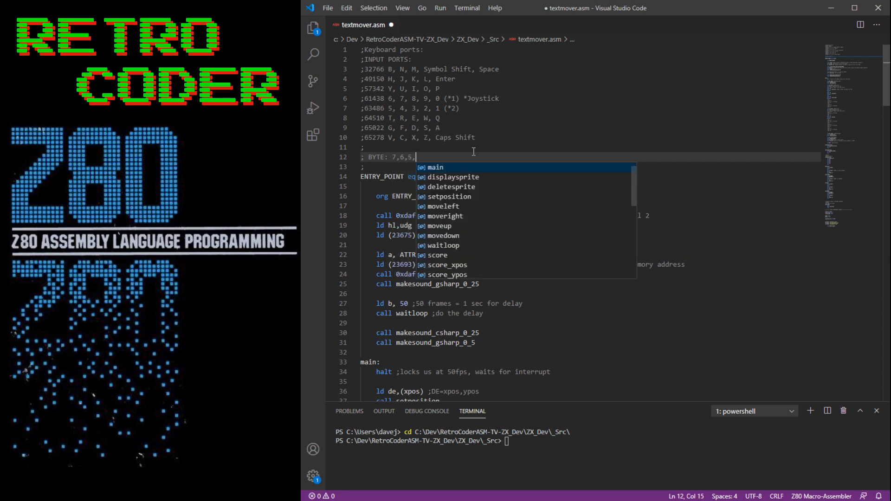
text(4,3,2)
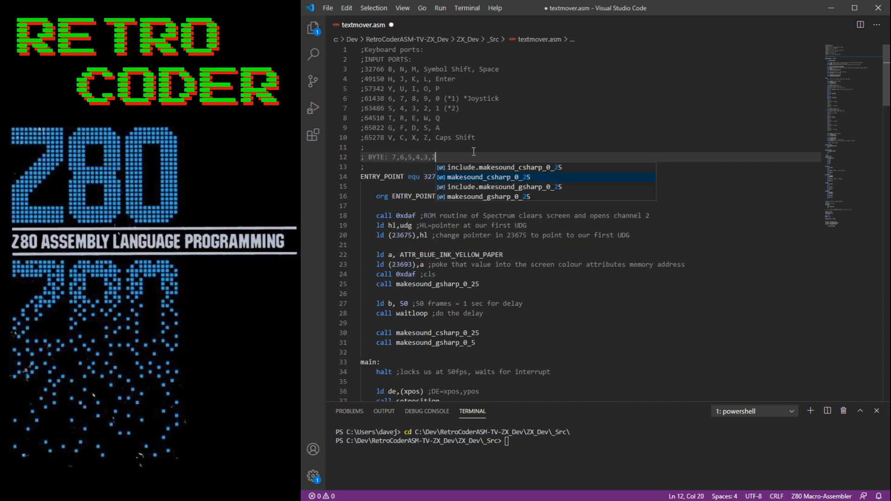
text(,1,0)
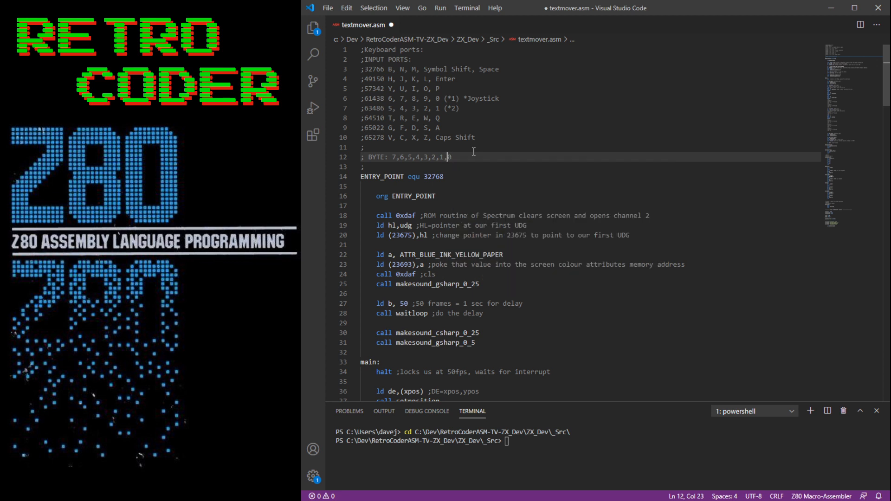
text(bit0)
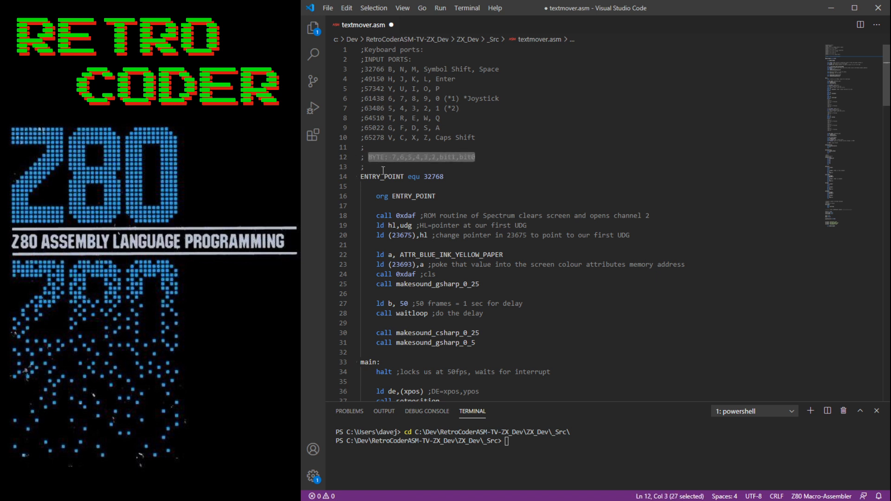
- Delete the bit-layout comment and write 'ld a,(xpos)' and 'set 1,a' after org ENTRY_POINT
key(Delete)
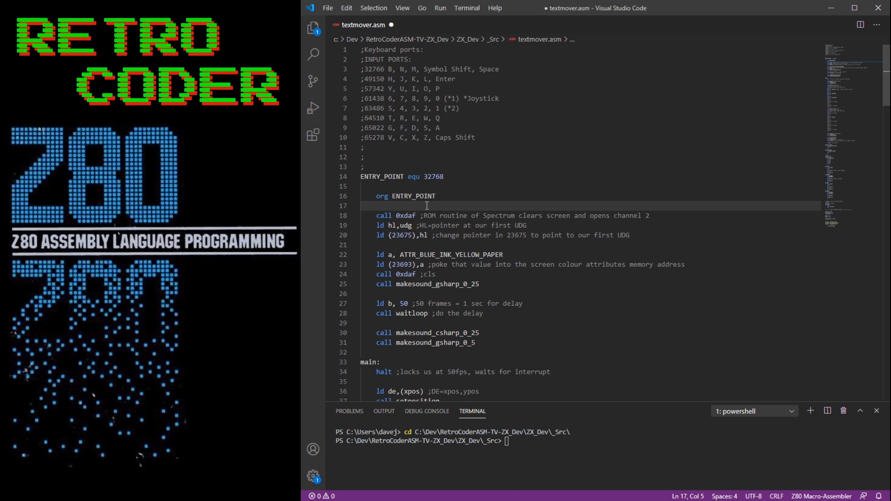
text(ld a,(xpos)
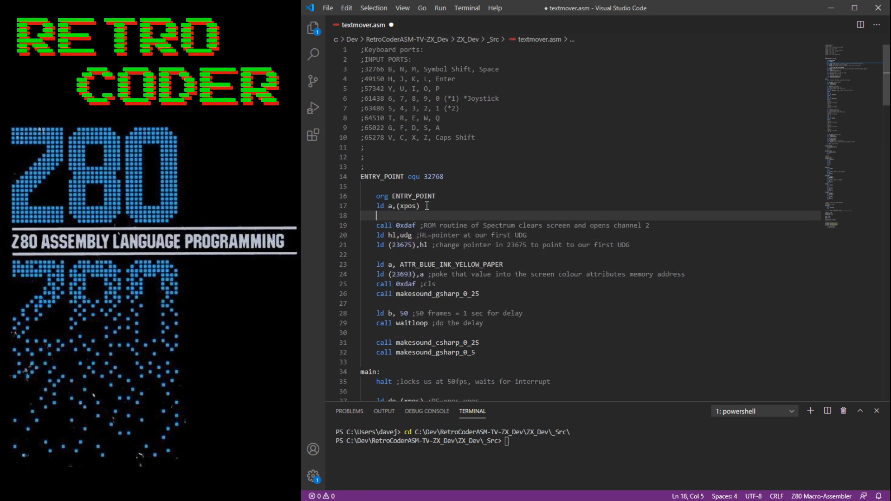
text(set)
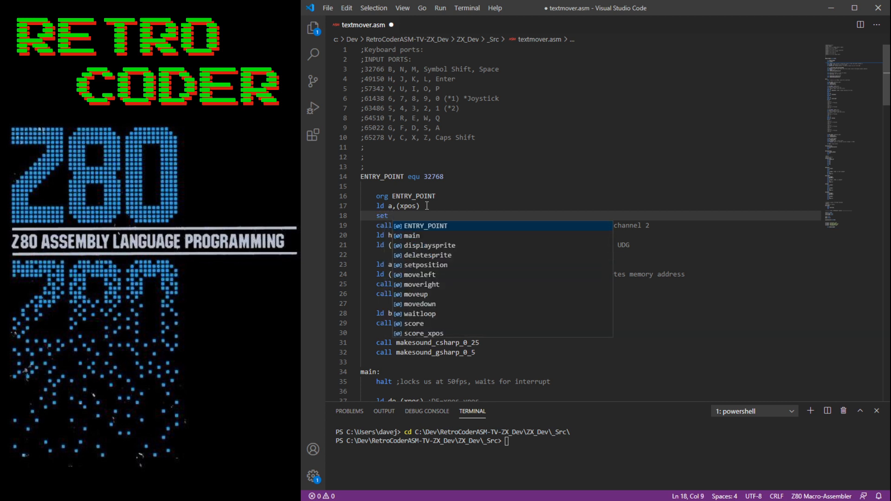
text(1)
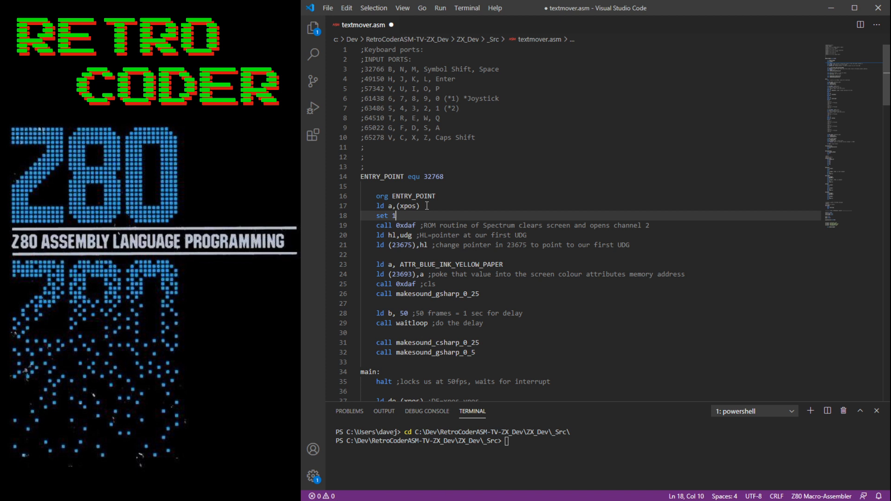
text(,)
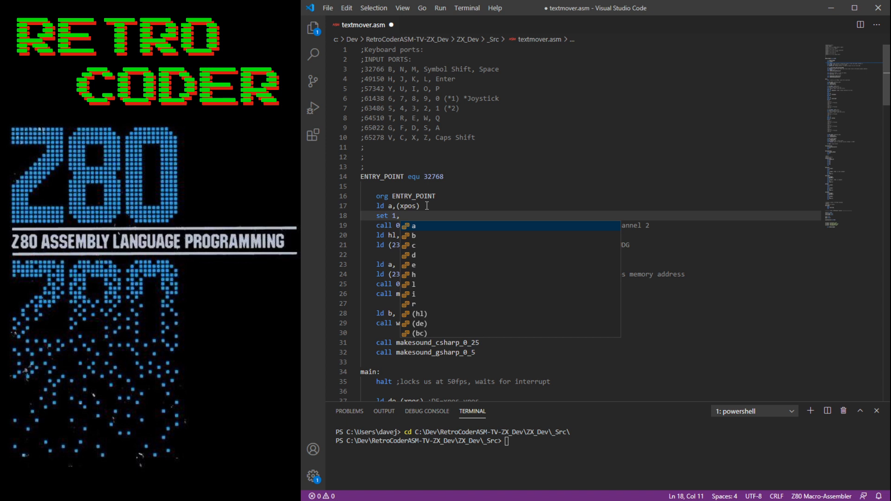
text(a)
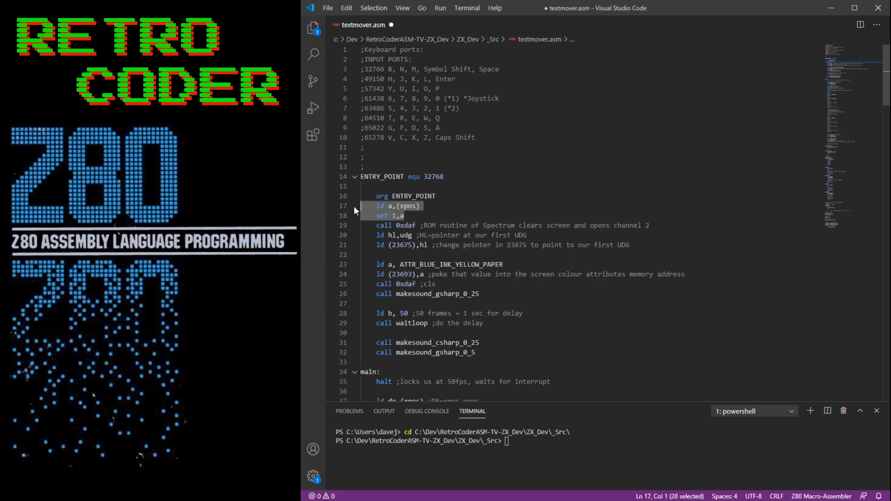
- Delete the trial 'ld a,(xpos)' and 'set 1,a' lines after org ENTRY_POINT
key(Delete)
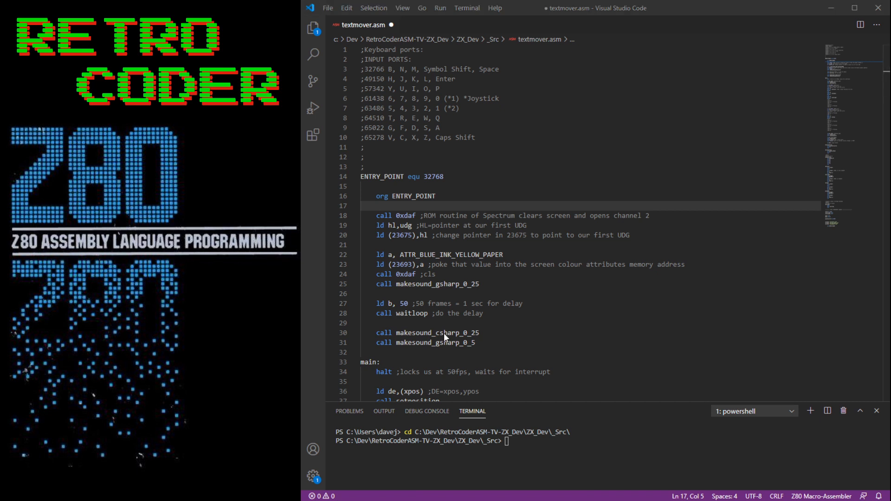
mouse_move(492, 315)
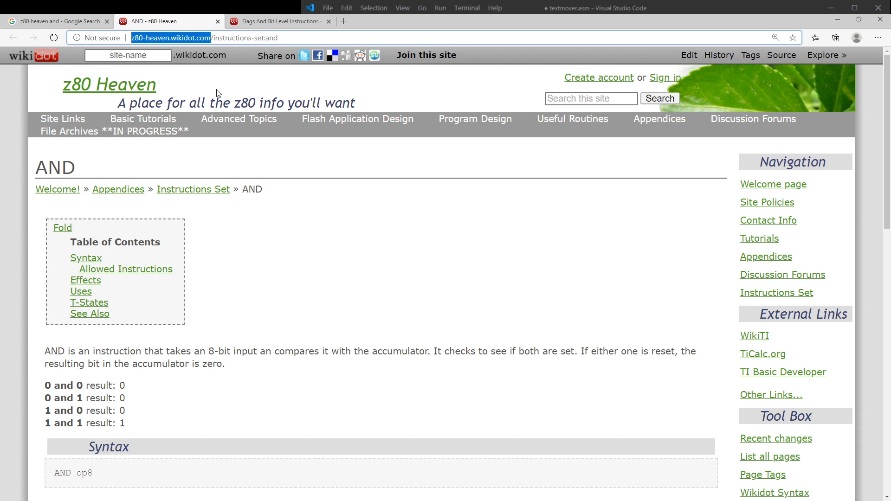
- Switch to the Flags And Bit Level Instructions tab and scroll from the top to the F Register section
click(279, 21)
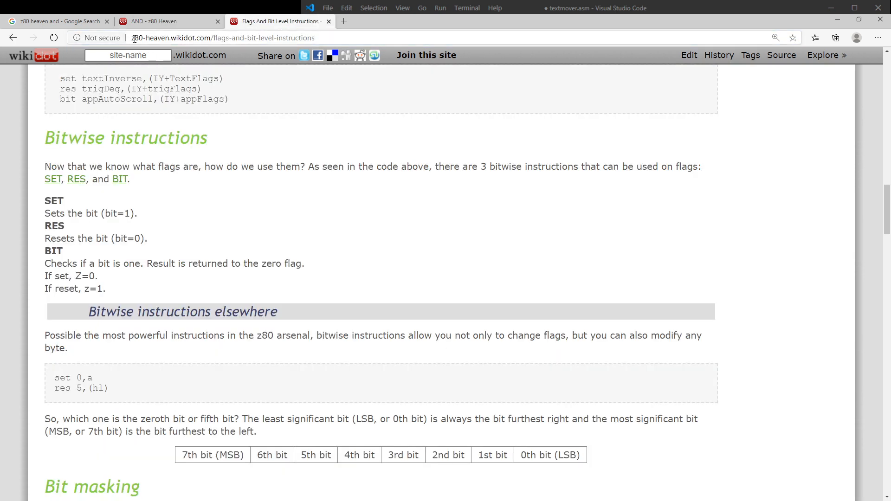
click(221, 37)
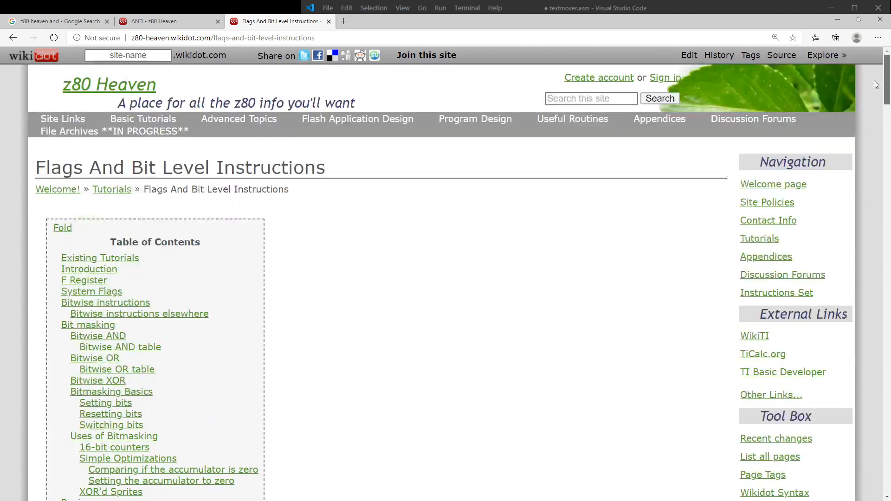
scroll(down, 3)
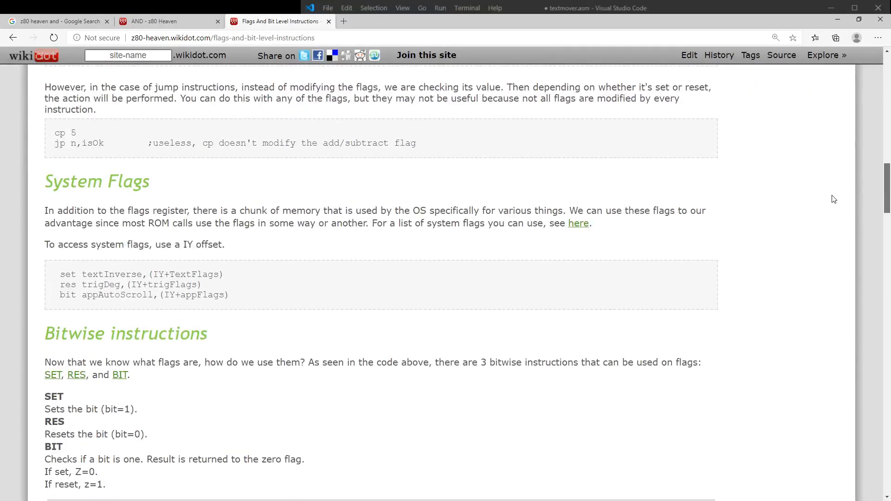
scroll(up, 3)
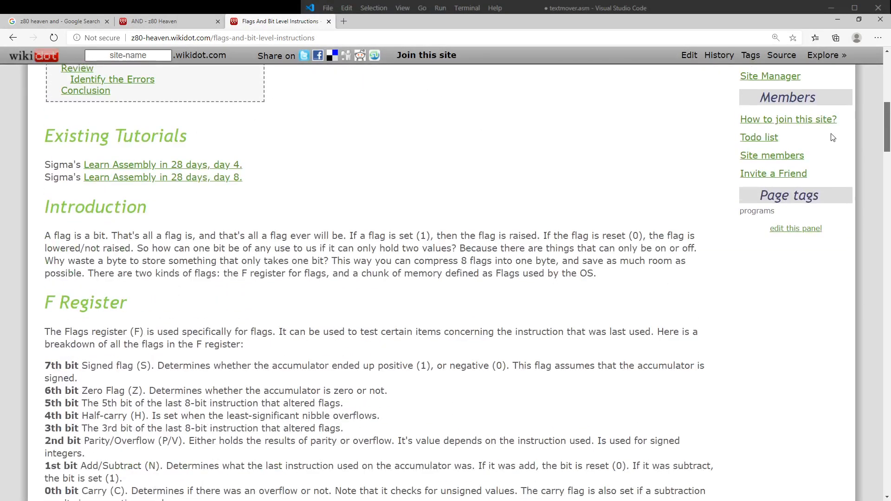
scroll(down, 3)
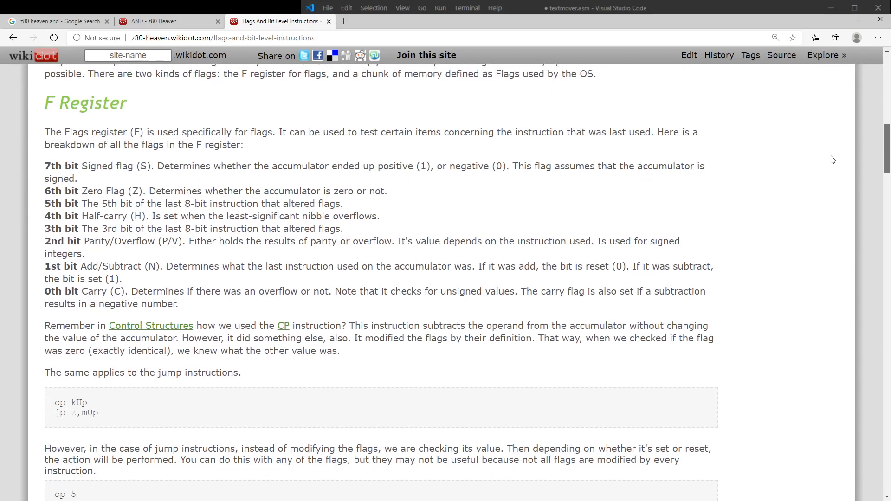
scroll(down, 3)
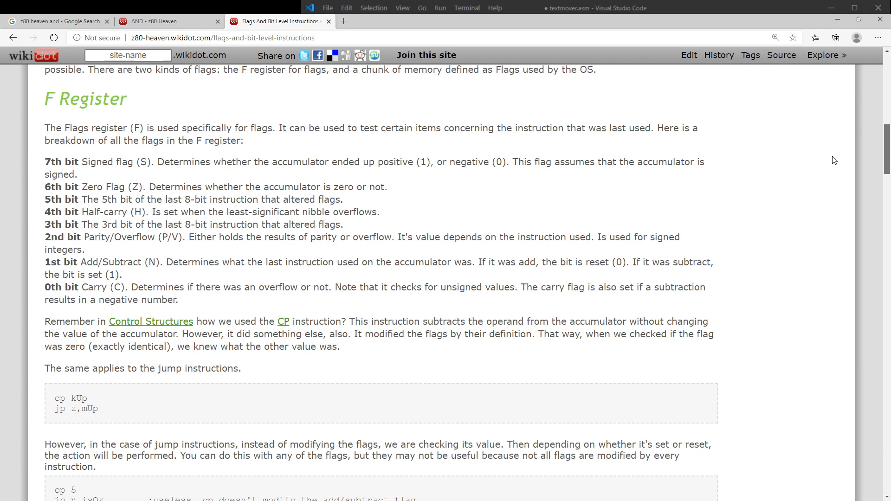
scroll(down, 3)
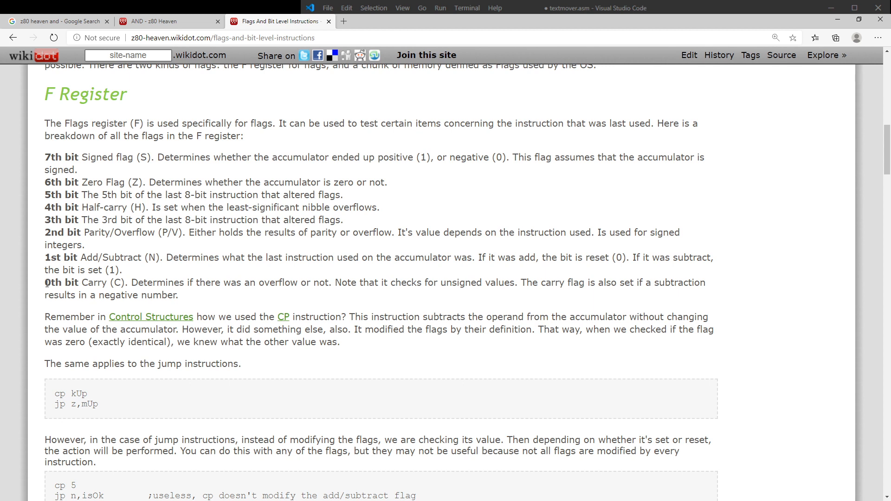
- Highlight the Zero Flag line, then scroll through System Flags to the Bitwise SET/RES/BIT section
double_click(115, 182)
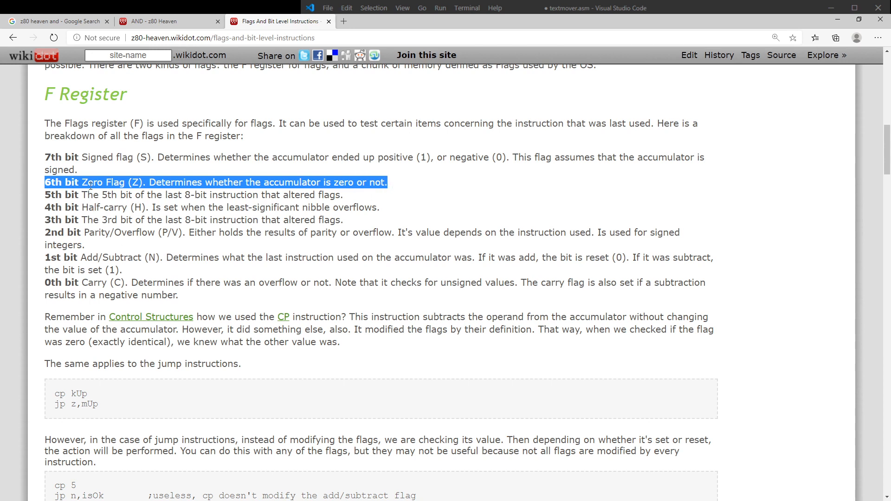
mouse_move(100, 166)
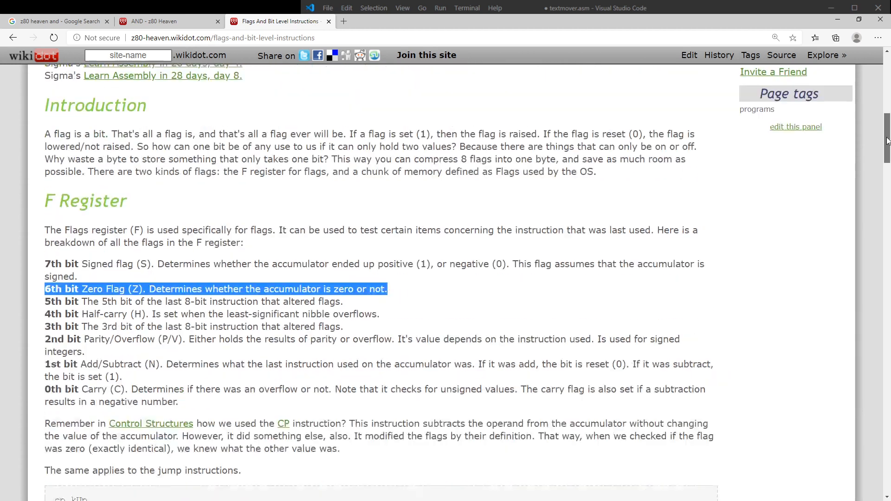
scroll(down, 3)
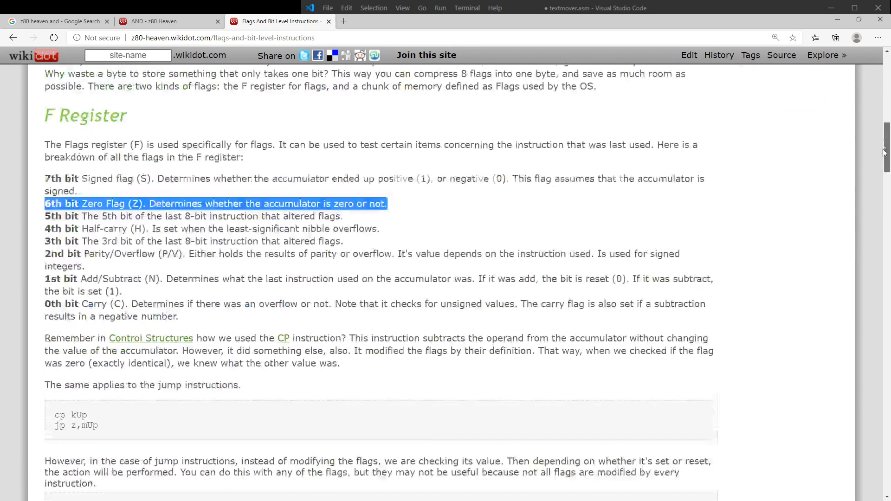
scroll(down, 3)
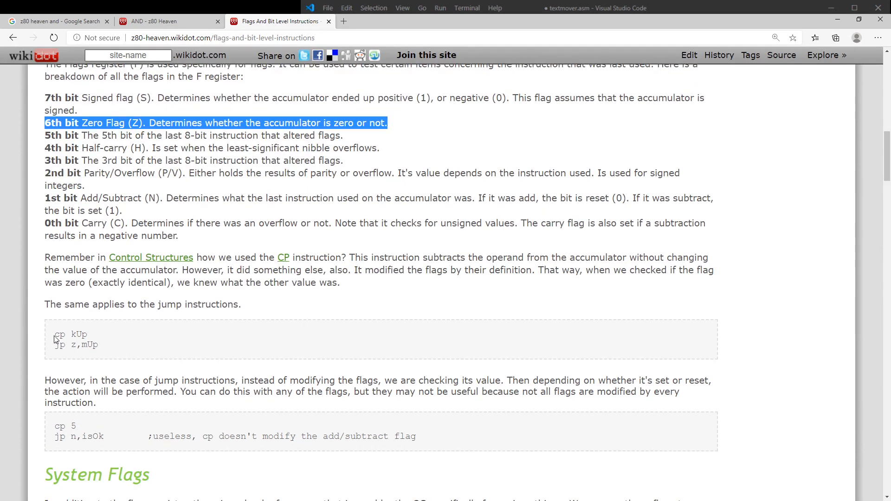
scroll(down, 3)
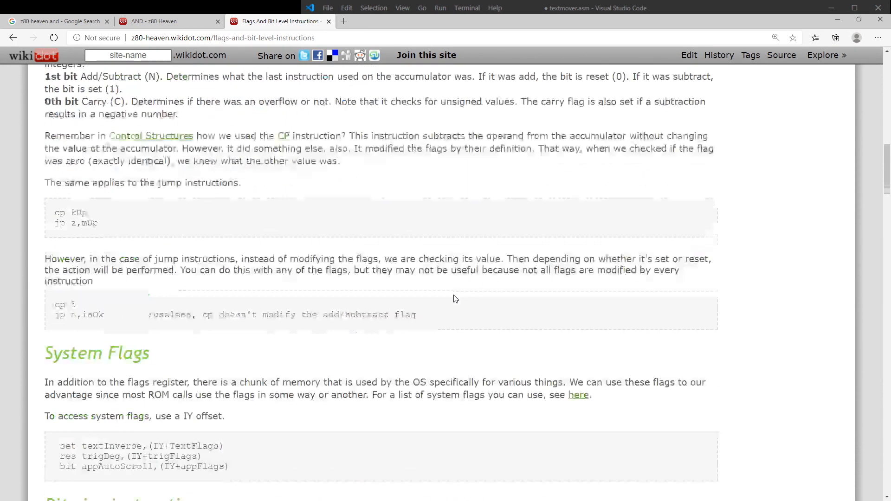
scroll(down, 3)
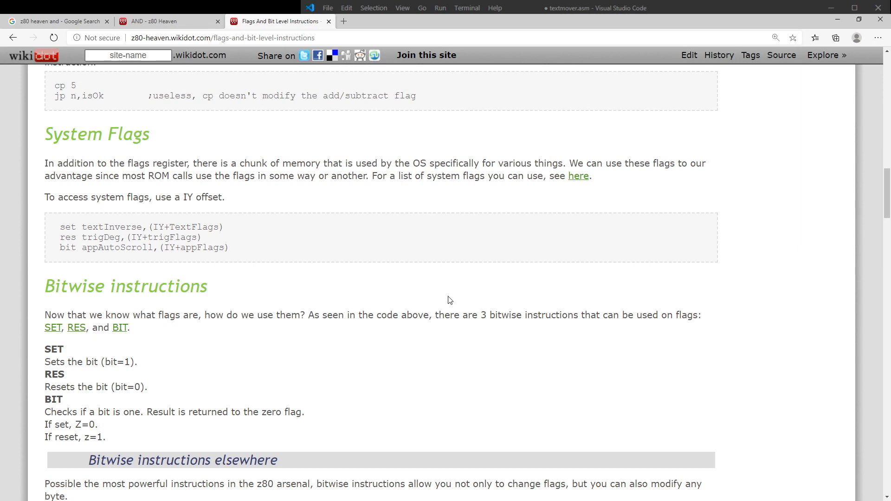
mouse_move(383, 373)
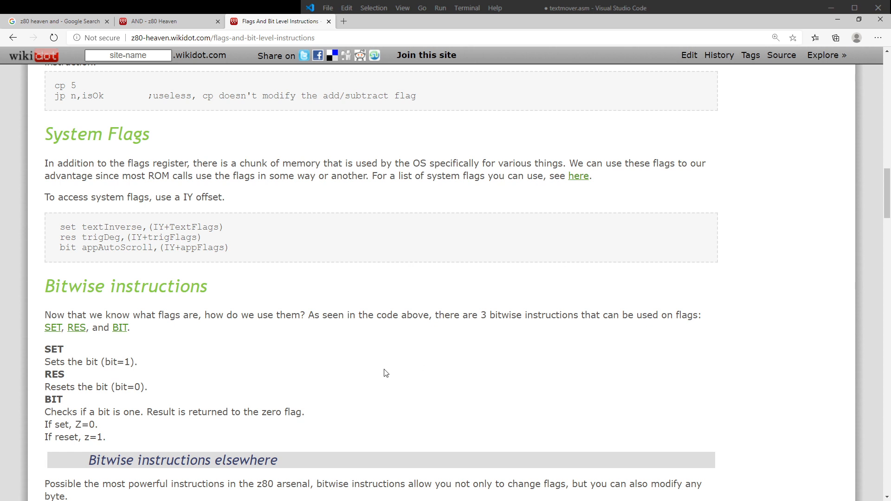
- Highlight the BIT instruction description and read down through the SET/RES/BIT explanations
scroll(down, 3)
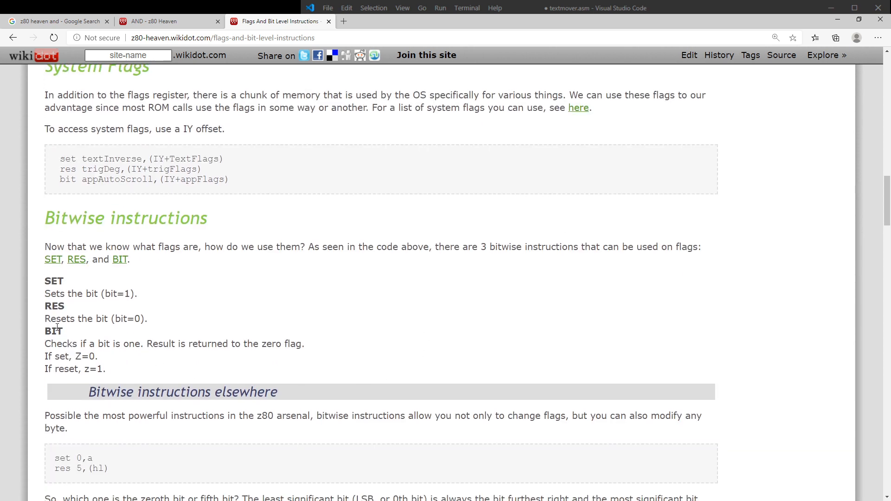
drag(45, 331, 105, 368)
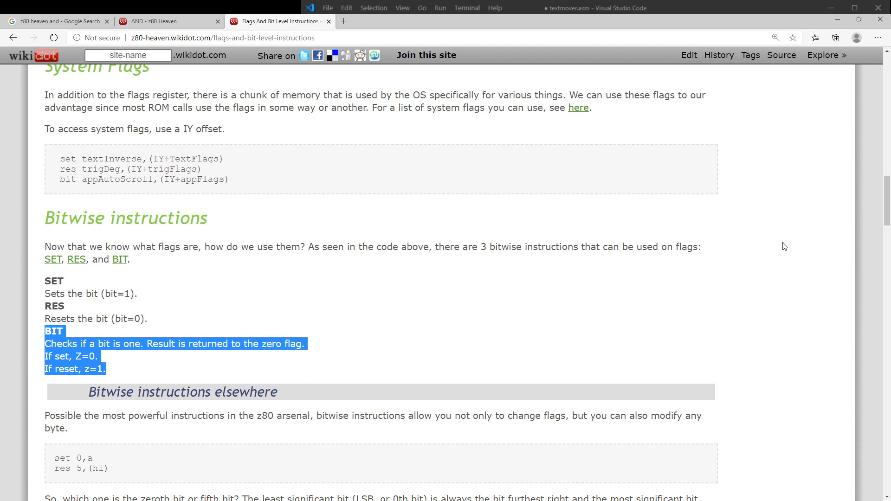
mouse_move(157, 370)
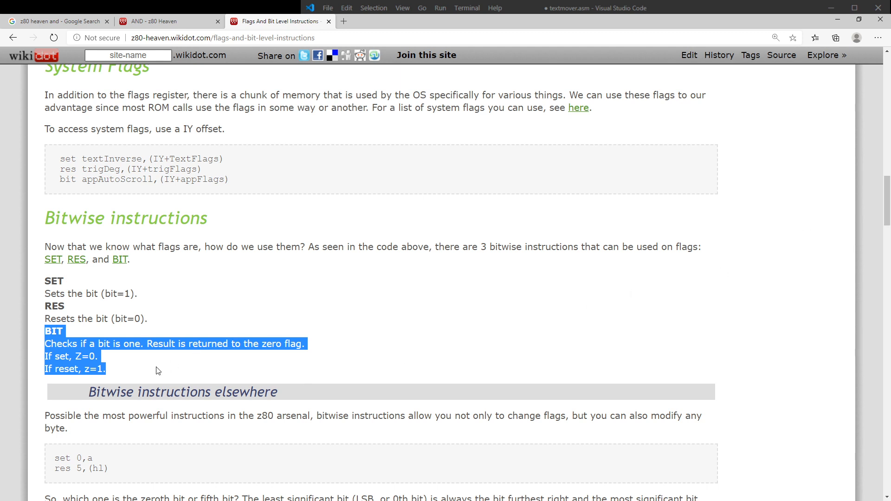
click(356, 356)
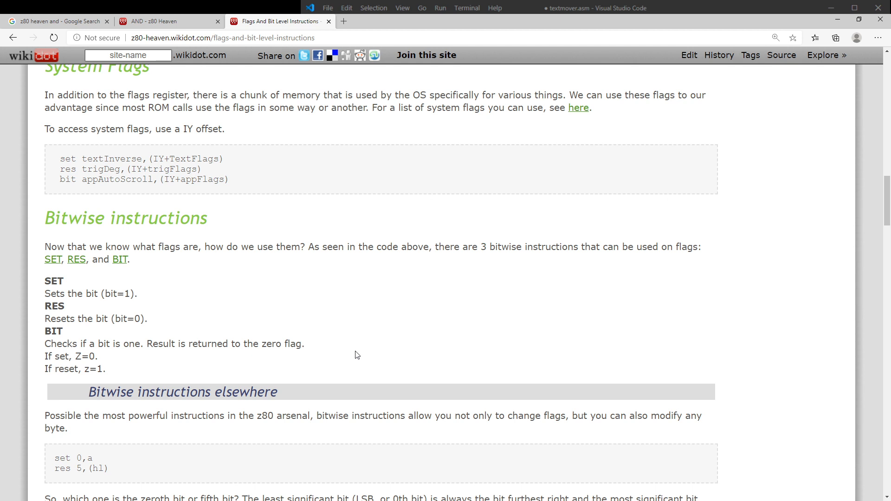
scroll(down, 3)
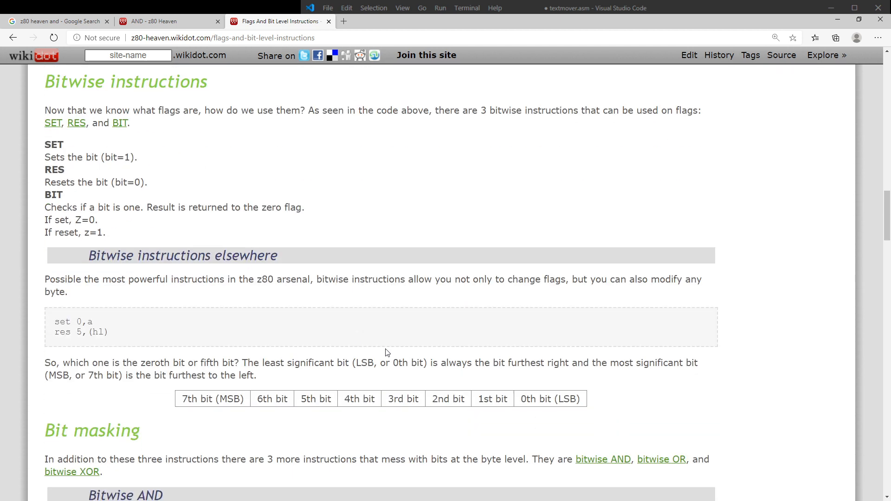
drag(44, 122, 104, 232)
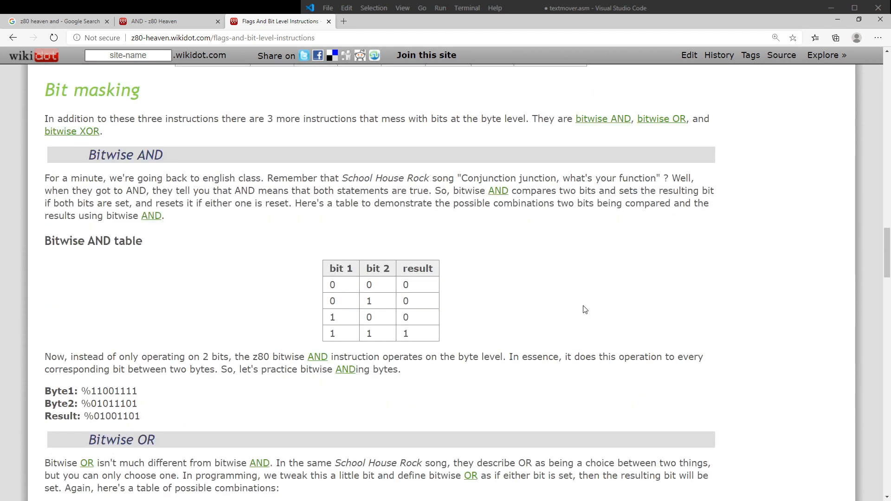
- Highlight the Bitwise AND table's bit headers and Byte1's leading bits, then reach the OR table
scroll(down, 3)
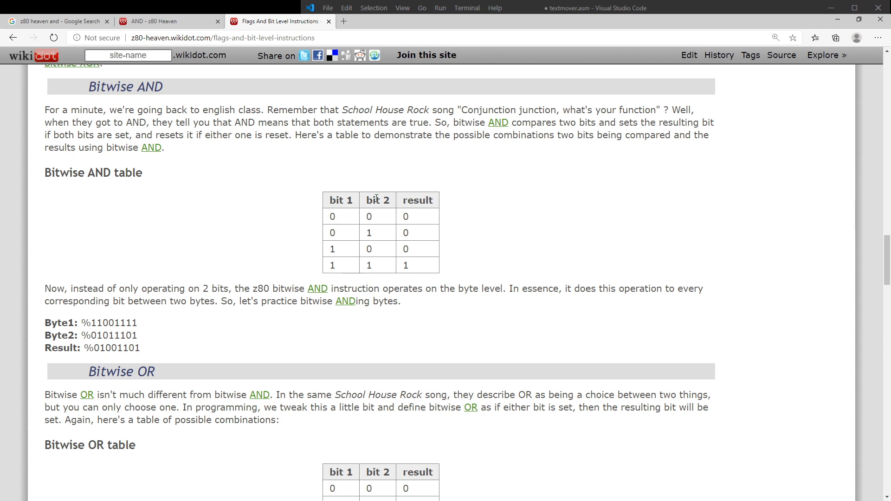
drag(330, 199, 392, 200)
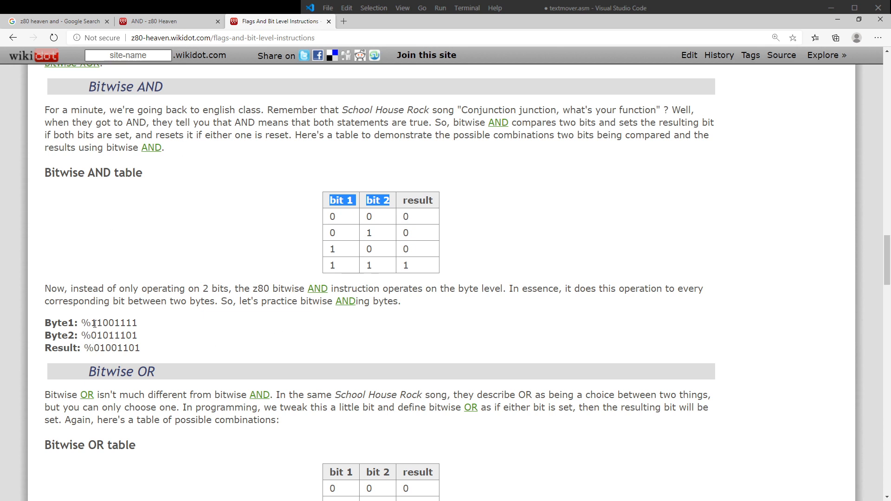
mouse_move(86, 347)
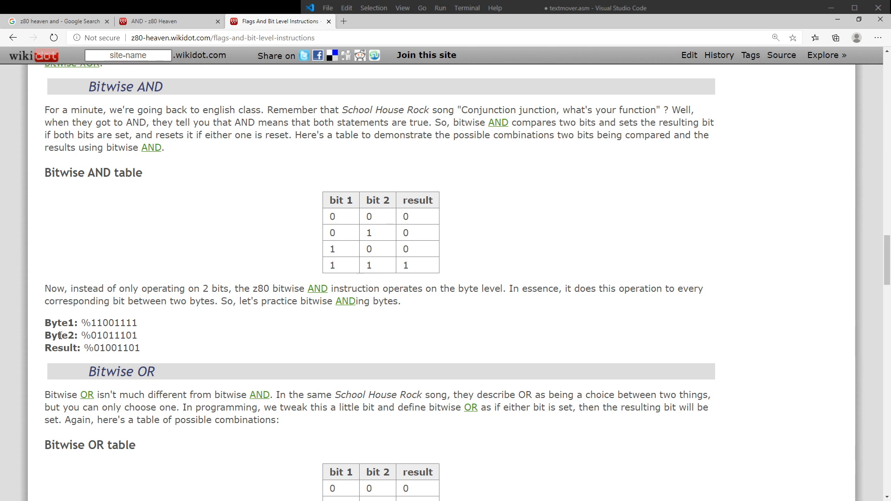
double_click(63, 335)
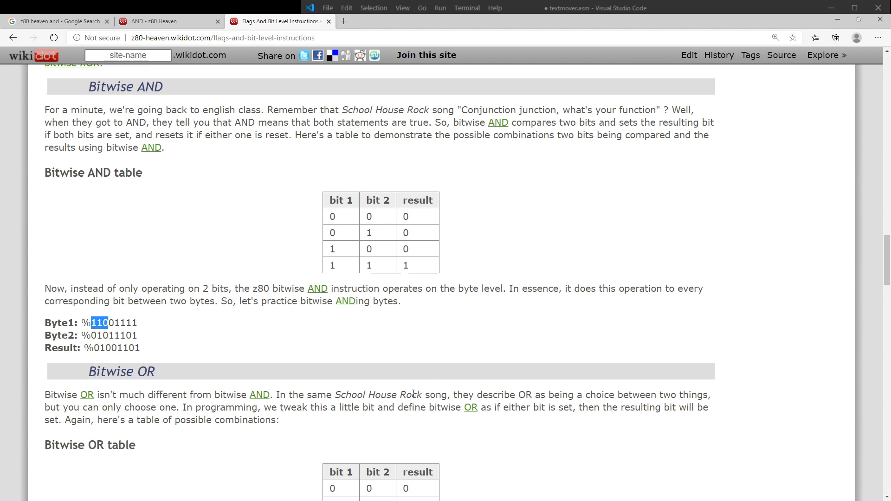
scroll(down, 3)
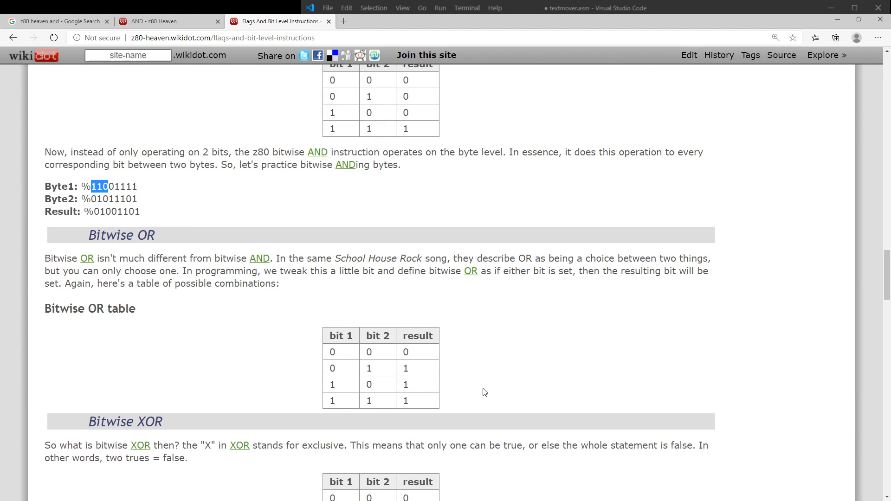
mouse_move(263, 273)
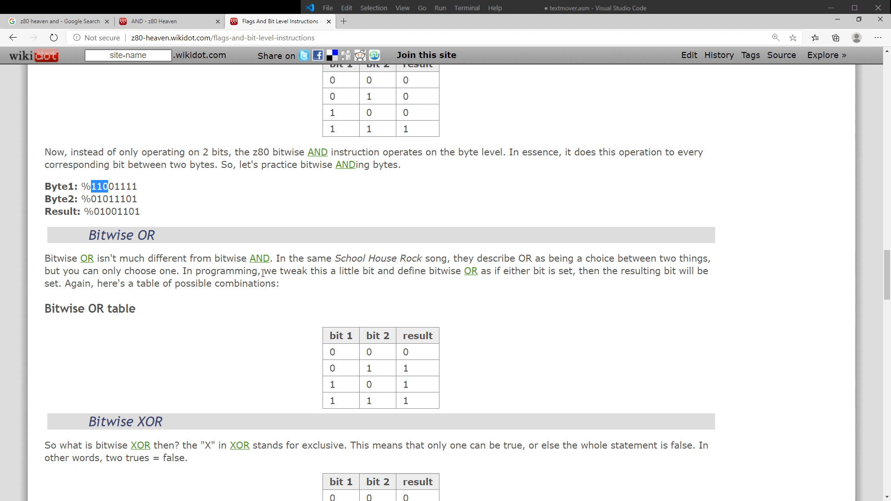
mouse_move(368, 294)
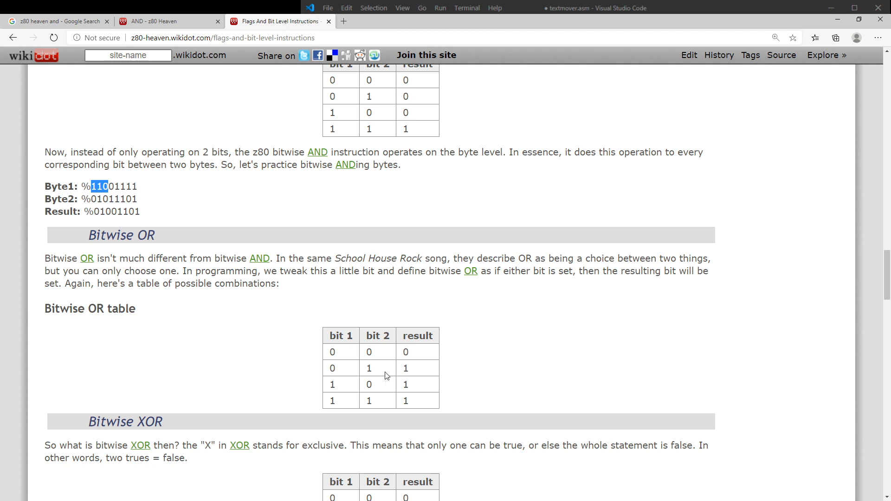
mouse_move(417, 376)
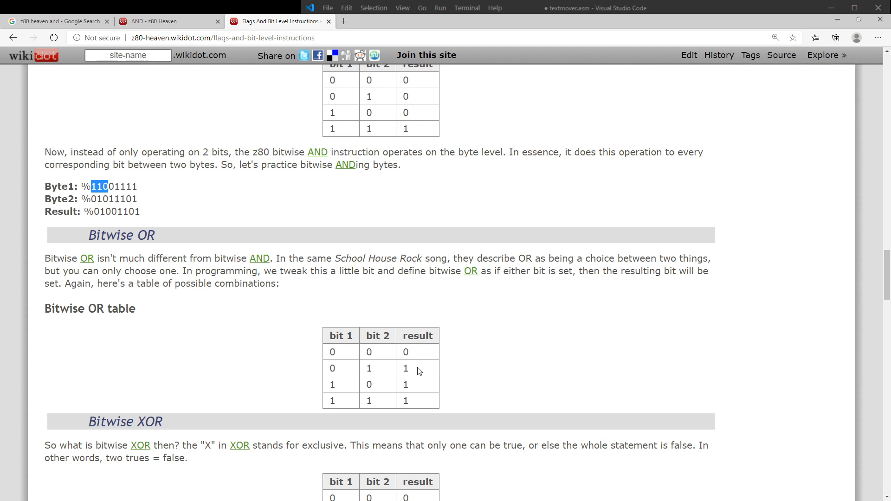
mouse_move(536, 399)
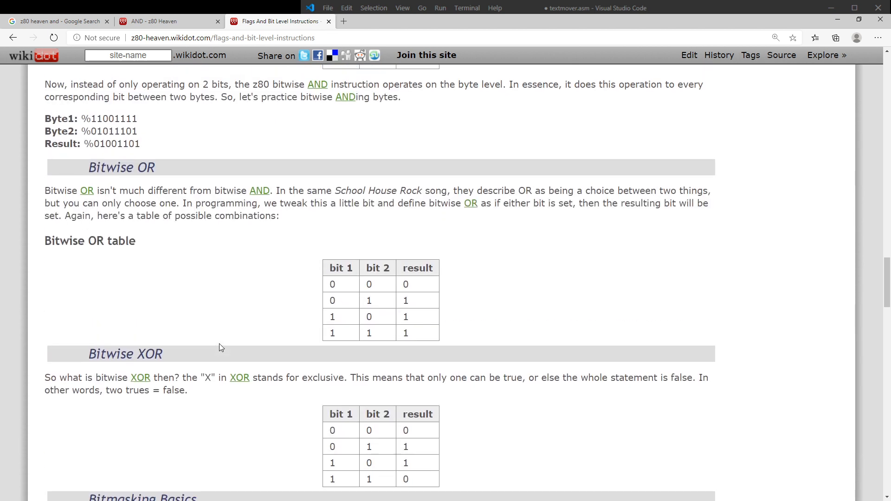
scroll(up, 3)
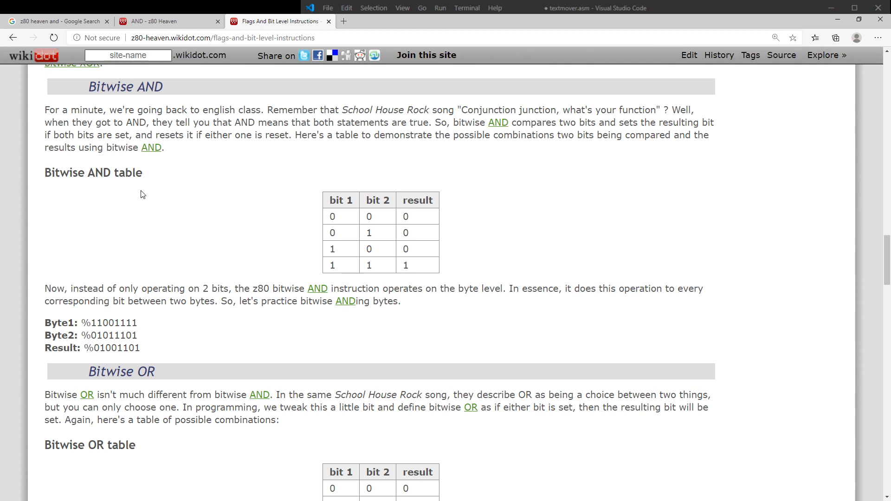
double_click(126, 87)
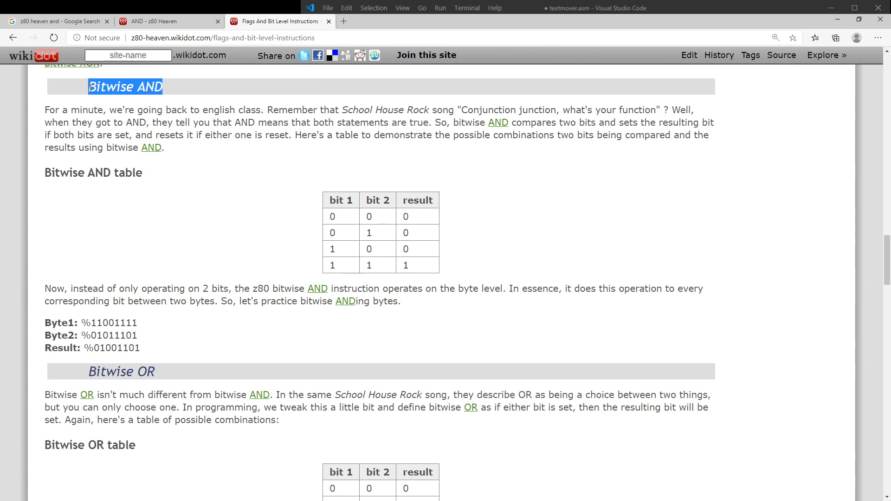
mouse_move(177, 218)
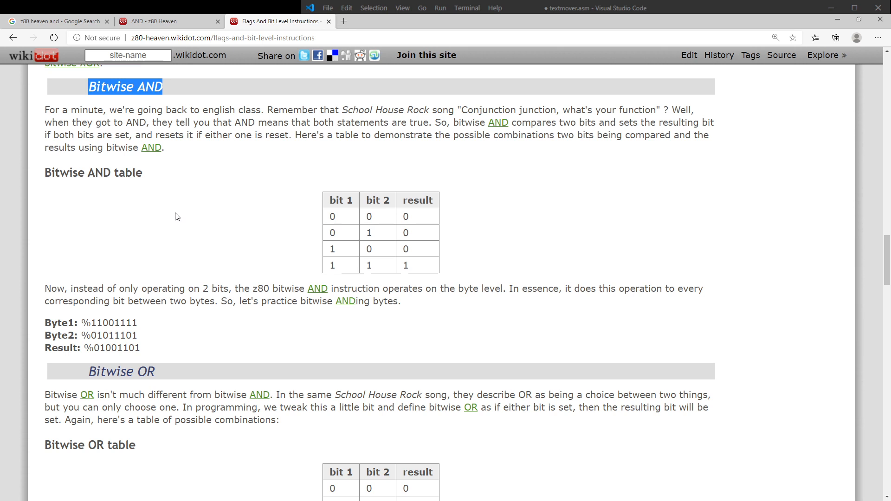
scroll(down, 3)
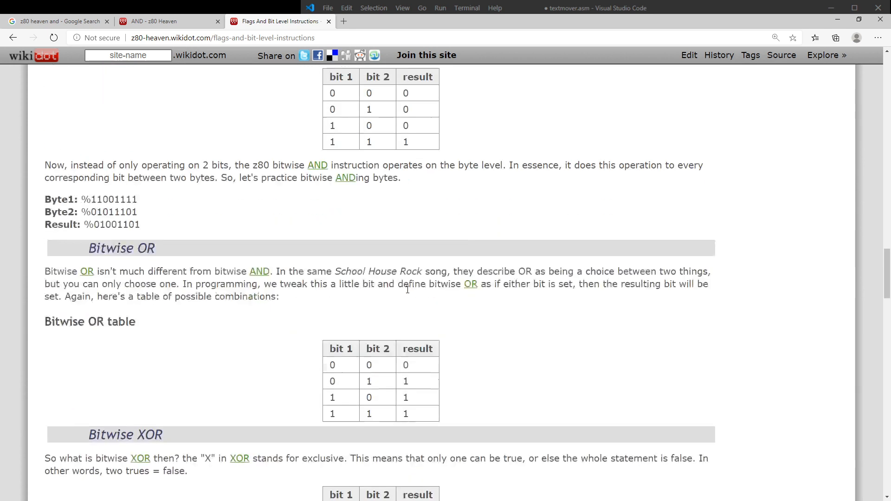
- Scroll past the bit setting/resetting examples to Uses of Bitmasking and 16-bit counters, then select the URL
scroll(down, 3)
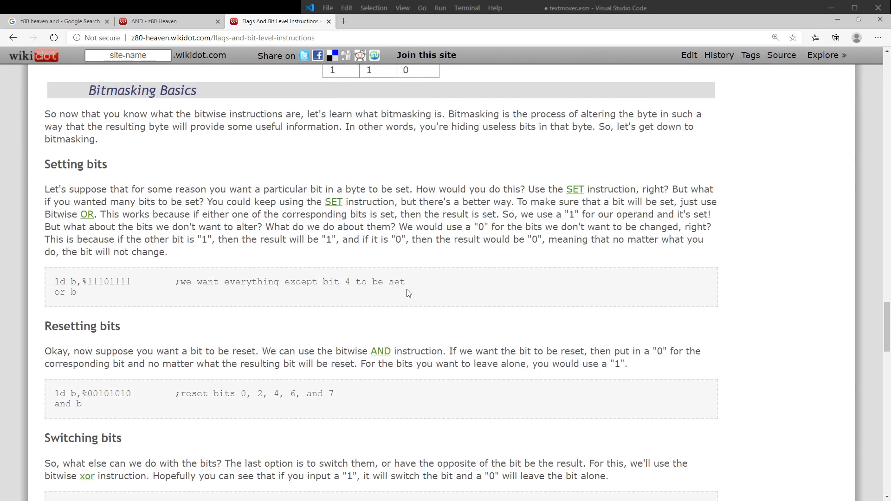
mouse_move(516, 317)
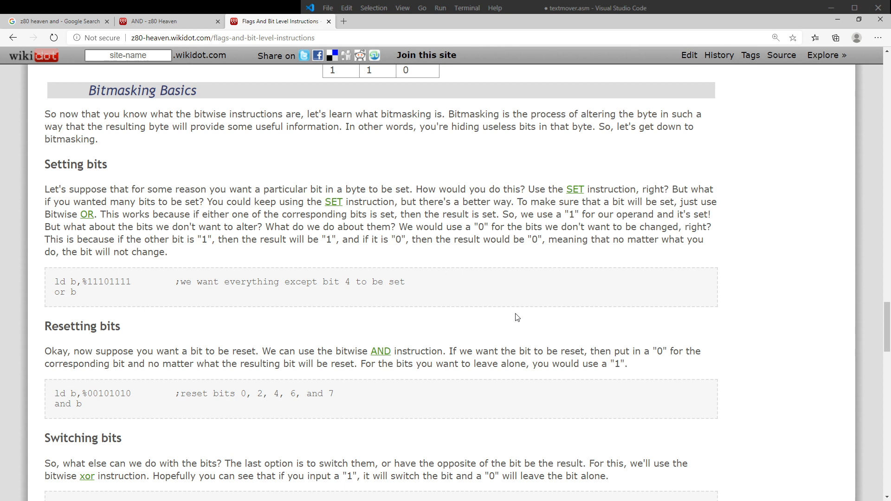
mouse_move(451, 328)
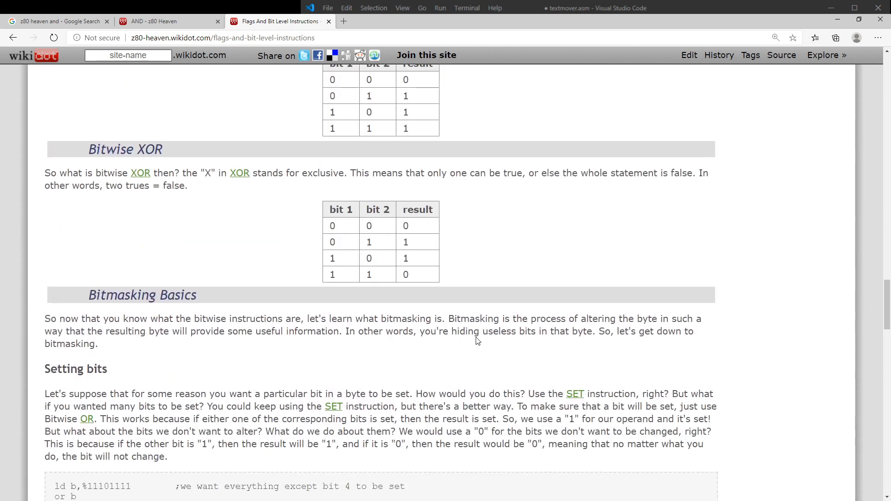
scroll(down, 3)
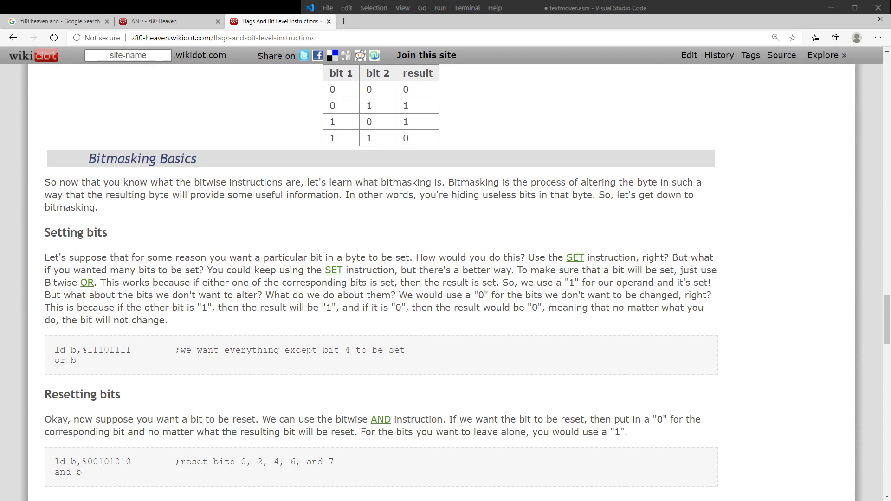
mouse_move(385, 336)
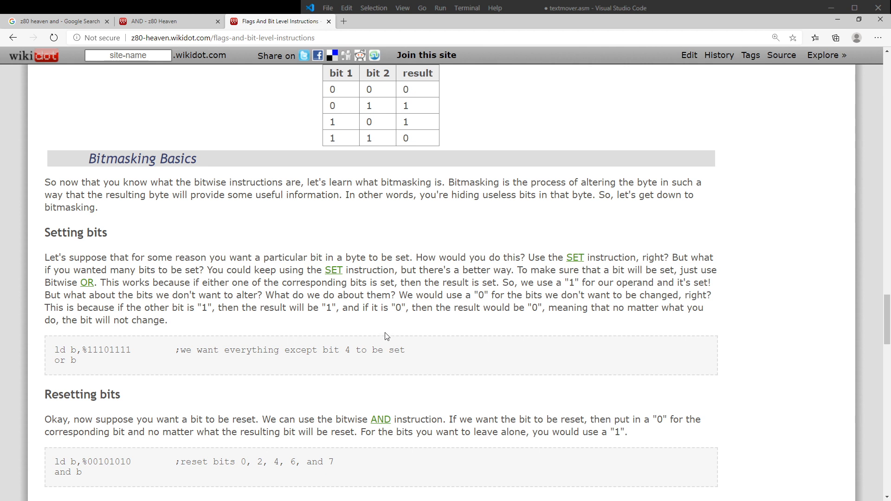
scroll(down, 3)
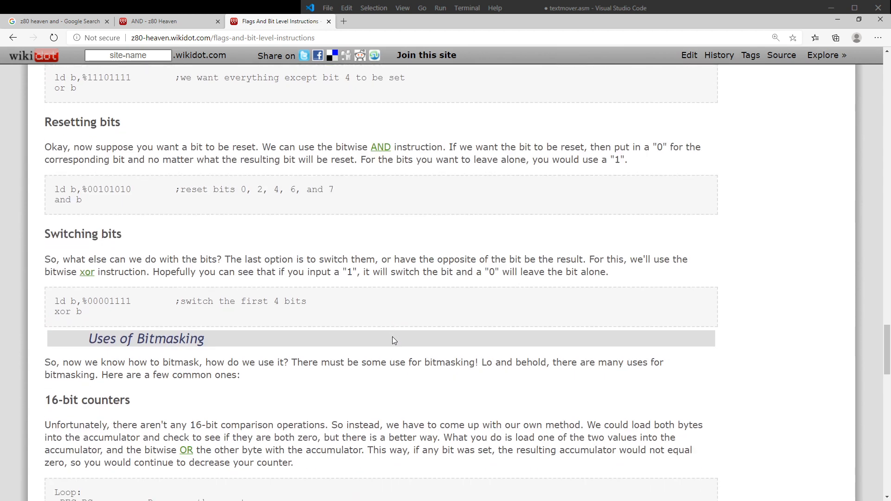
scroll(down, 3)
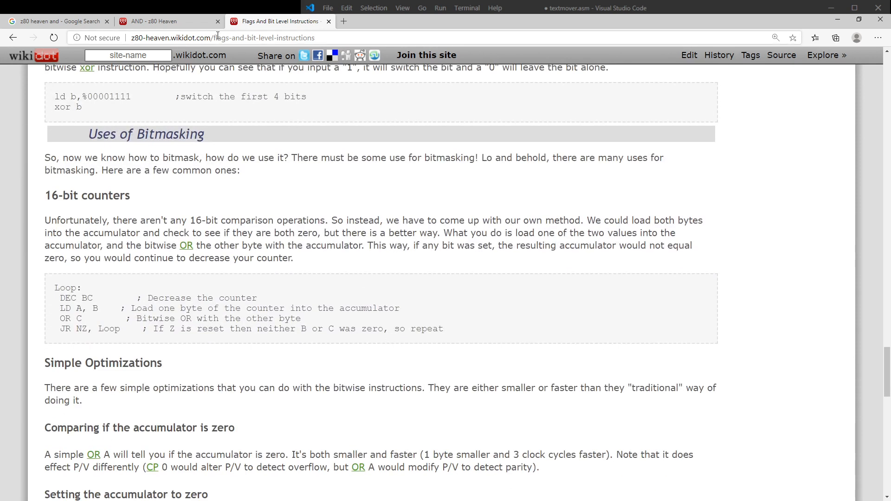
click(221, 37)
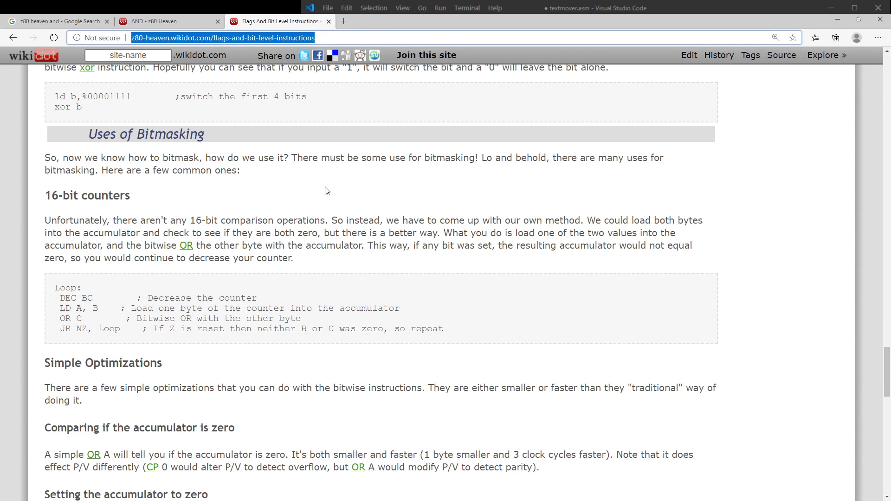
mouse_move(371, 262)
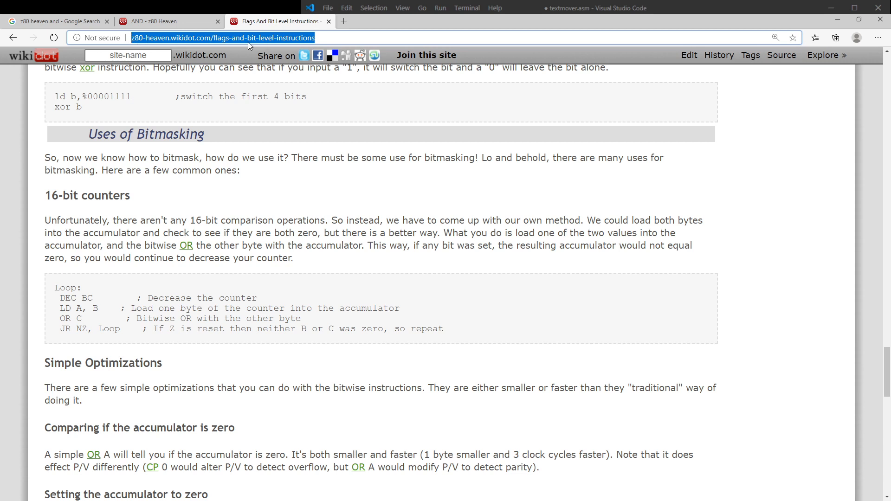
mouse_move(142, 45)
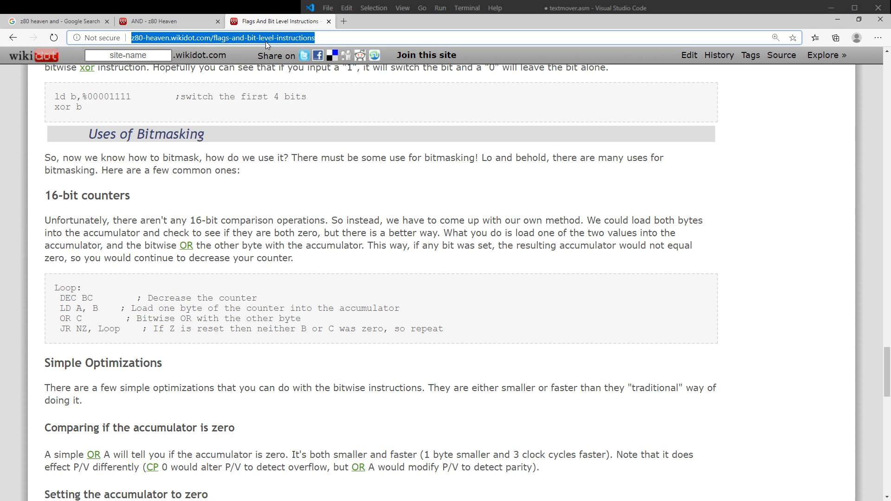
mouse_move(887, 376)
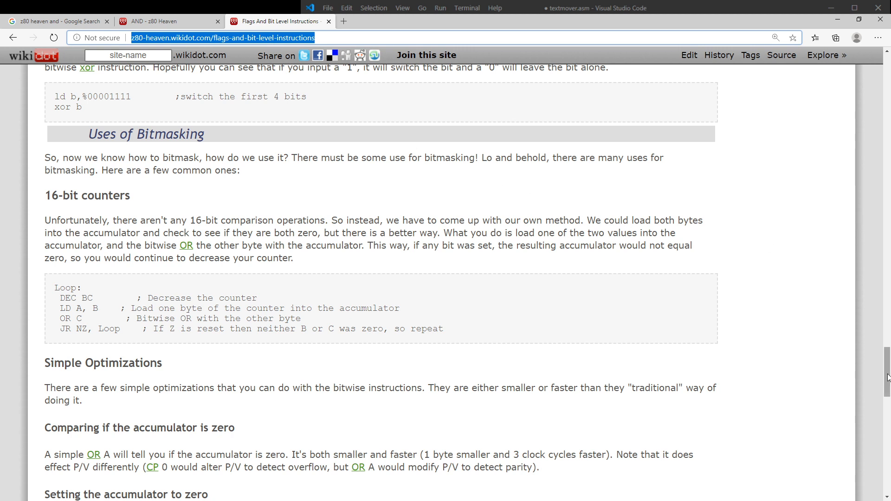
- Scroll down to the XOR'd Sprites note and the Review questions
scroll(down, 3)
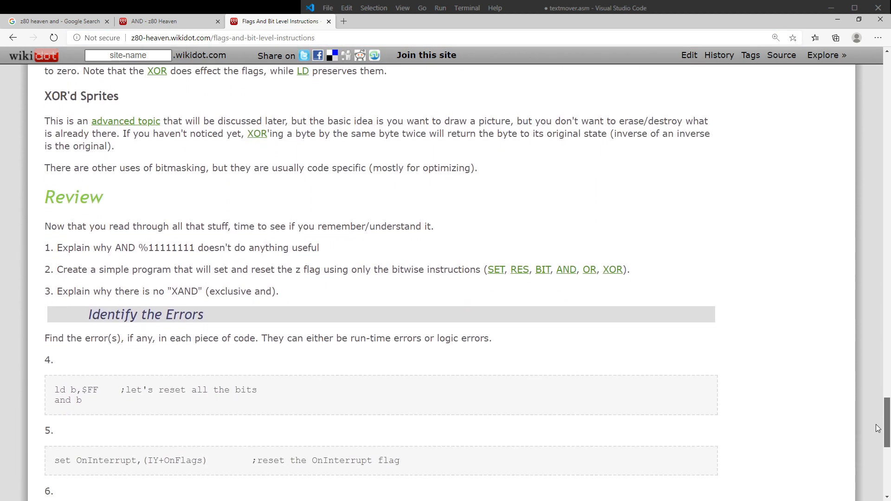
- Scroll from the Conclusion back through the contents and System Flags sections
scroll(down, 3)
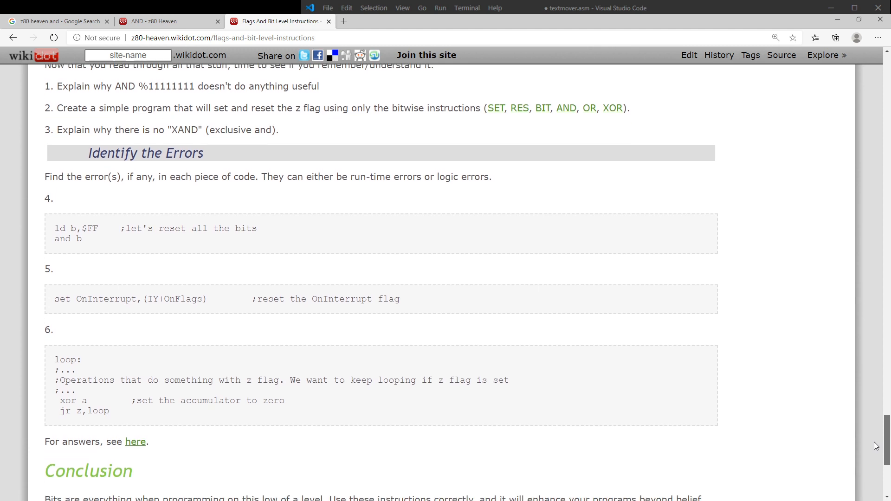
scroll(down, 3)
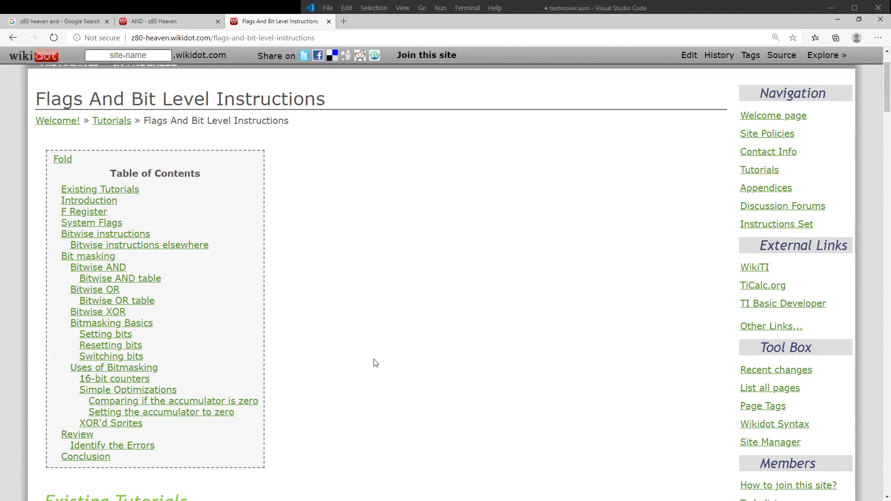
scroll(down, 3)
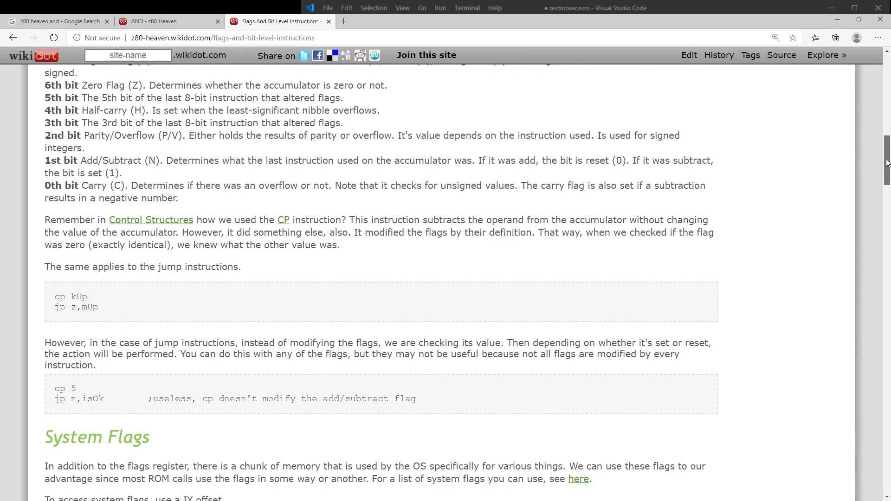
scroll(down, 3)
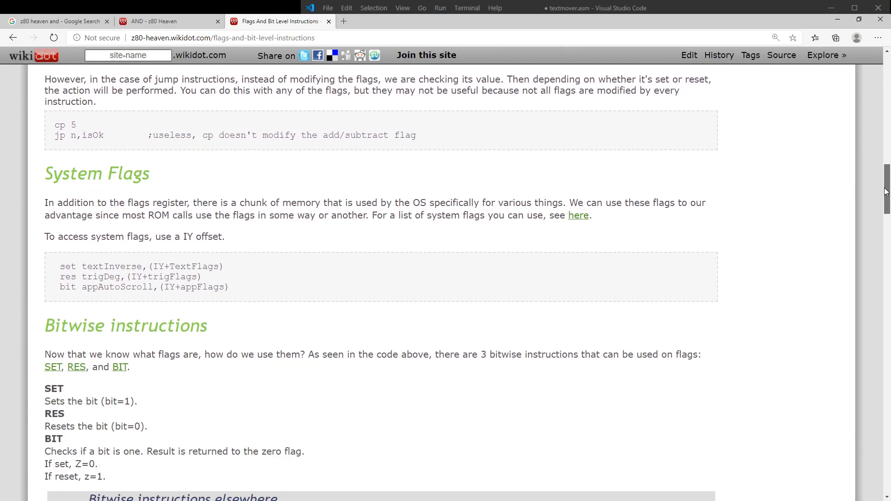
scroll(down, 3)
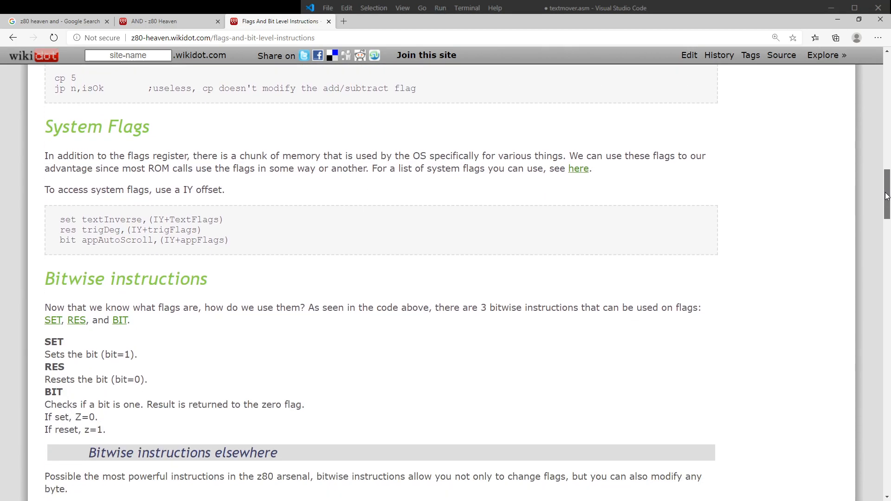
scroll(down, 3)
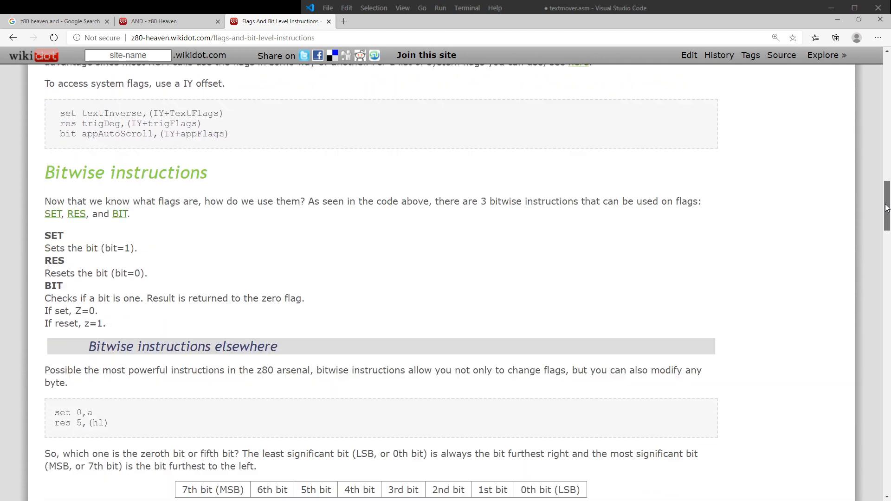
- Continue down through Bit masking to the OR/XOR tables, then select the page's web address
scroll(down, 3)
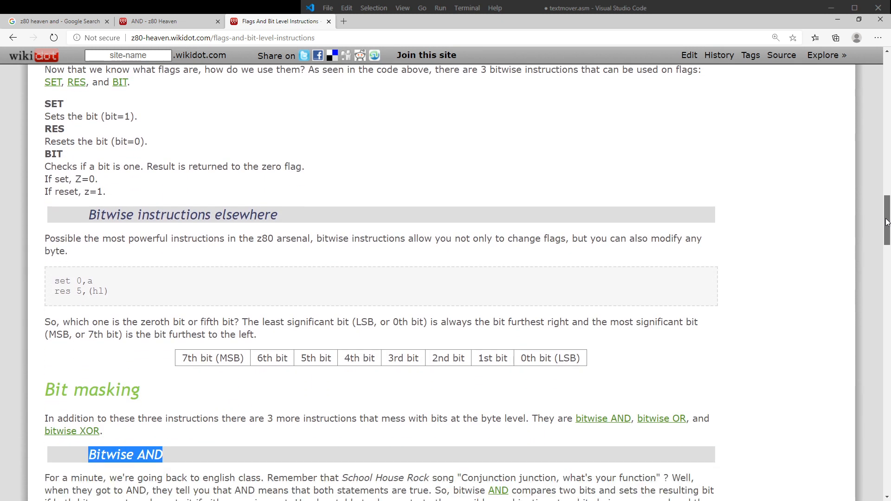
scroll(down, 3)
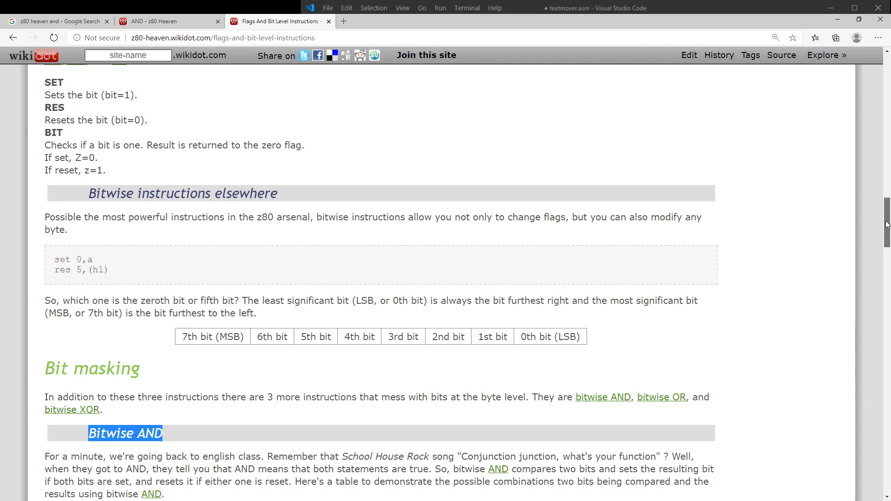
scroll(down, 3)
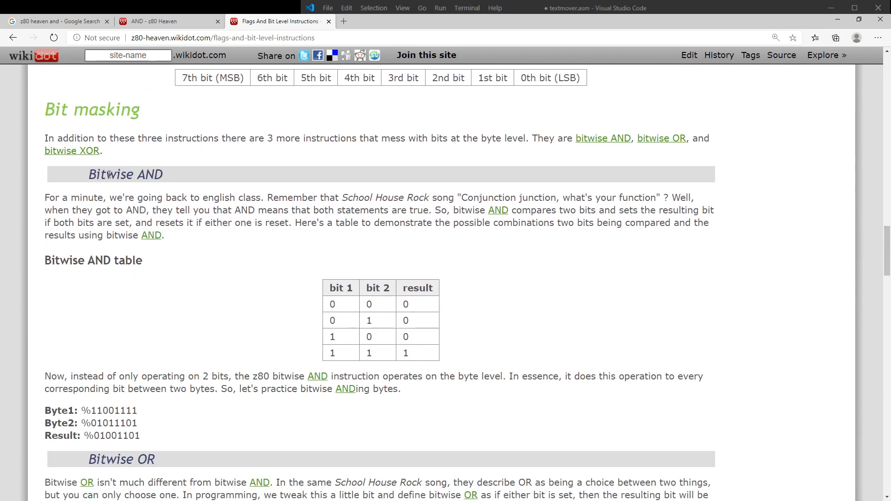
scroll(down, 3)
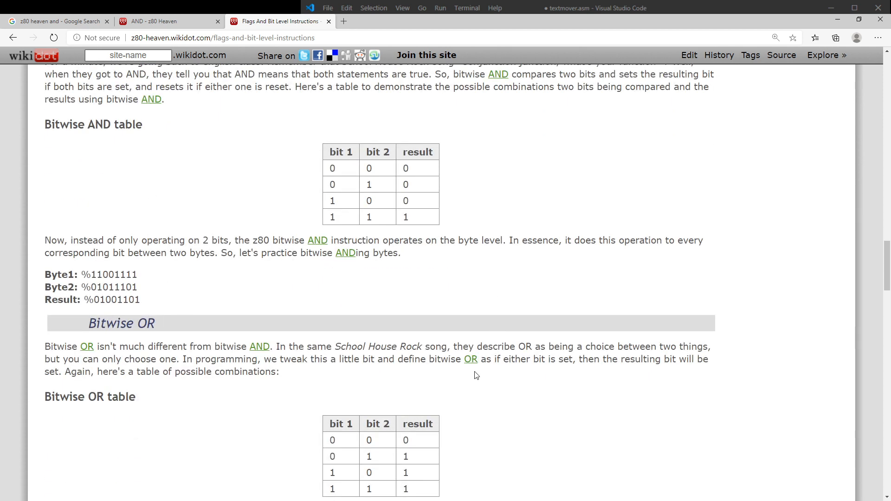
scroll(down, 3)
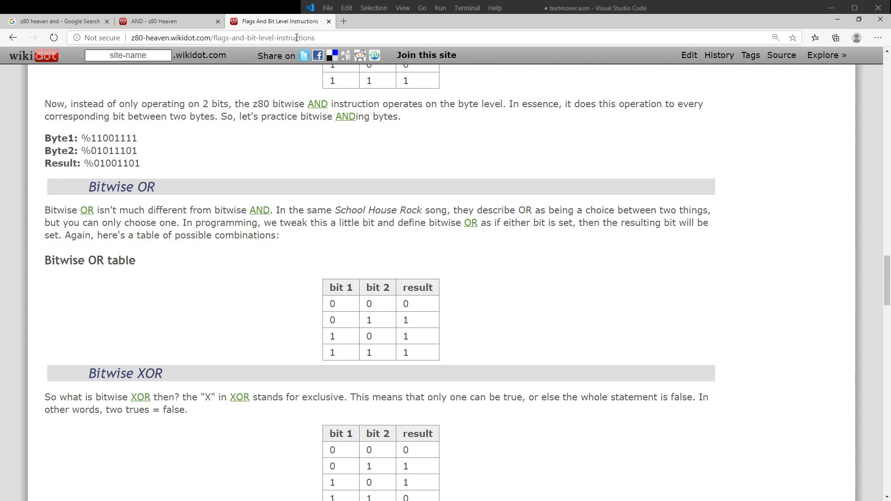
click(166, 21)
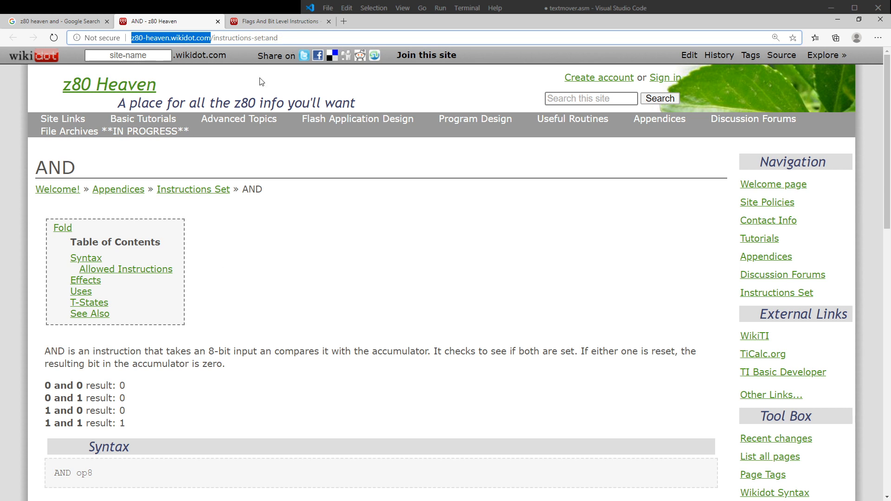
mouse_move(123, 280)
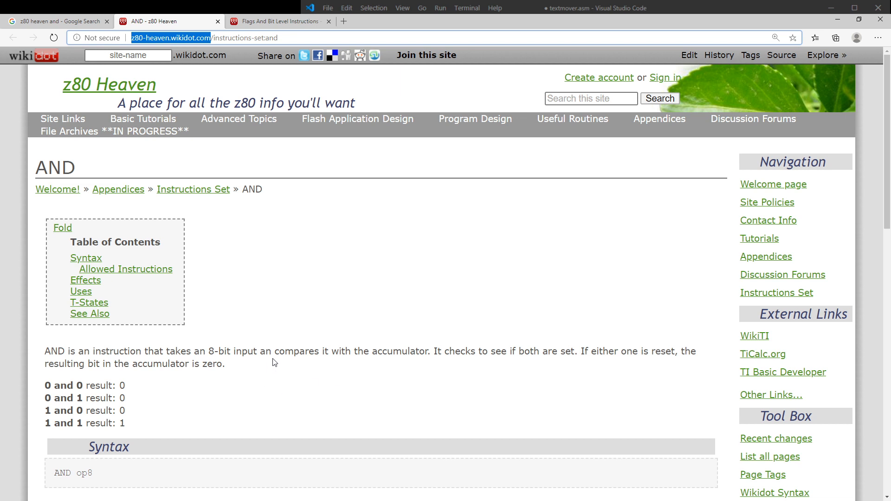
scroll(down, 3)
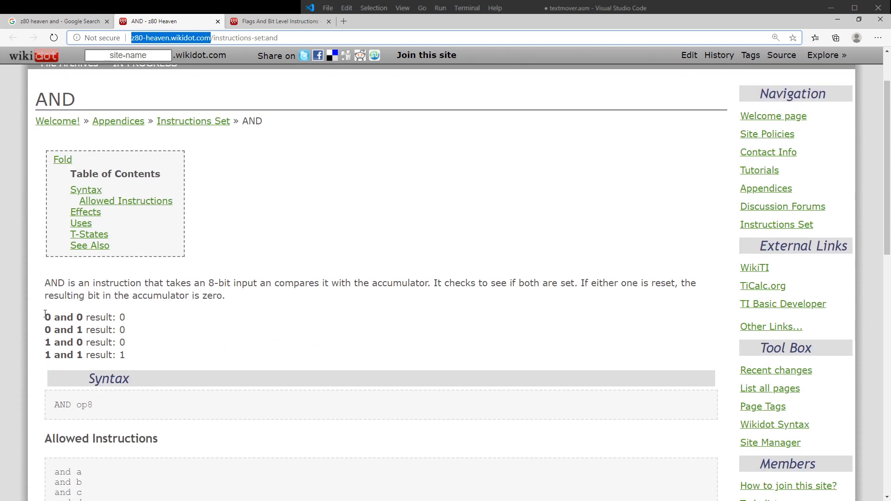
drag(45, 317, 125, 355)
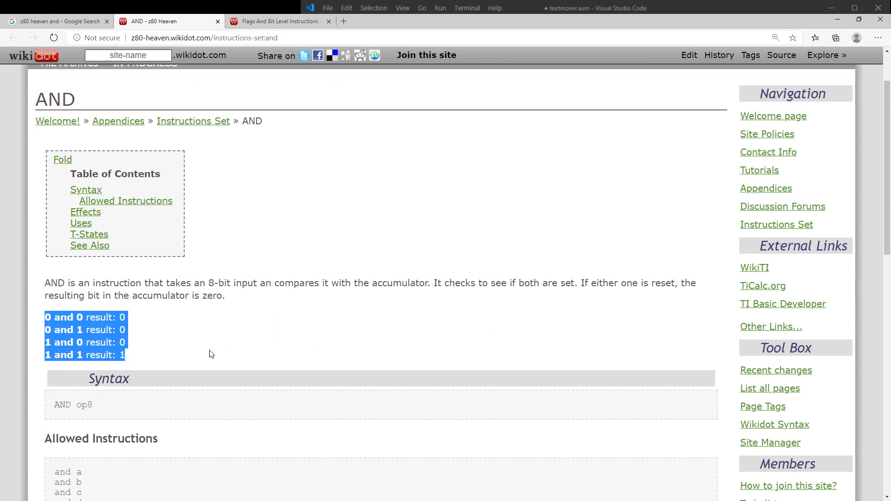
scroll(down, 3)
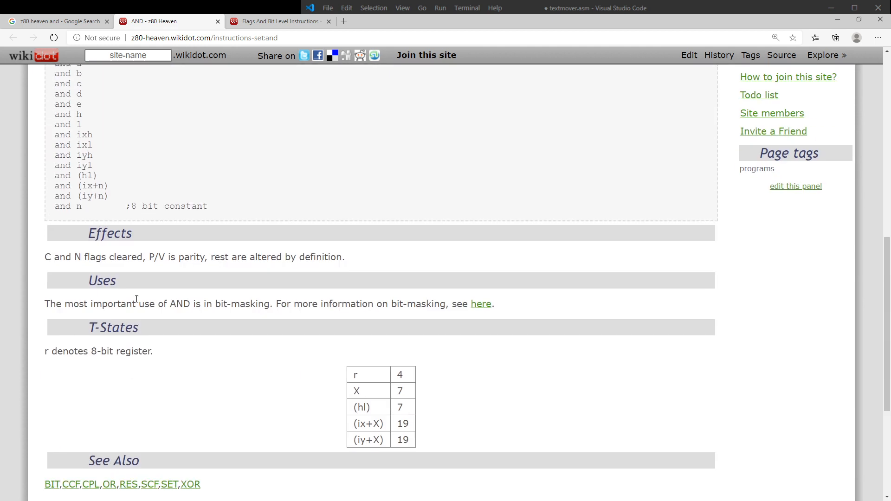
drag(52, 257, 344, 257)
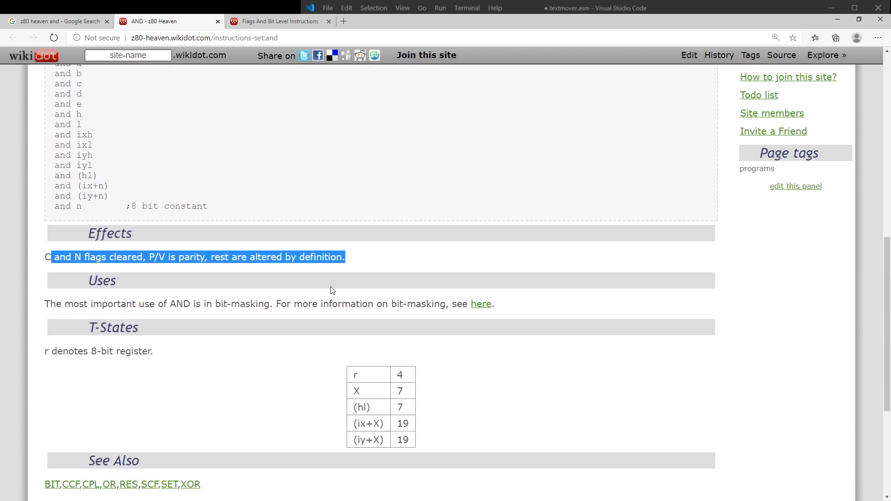
scroll(down, 3)
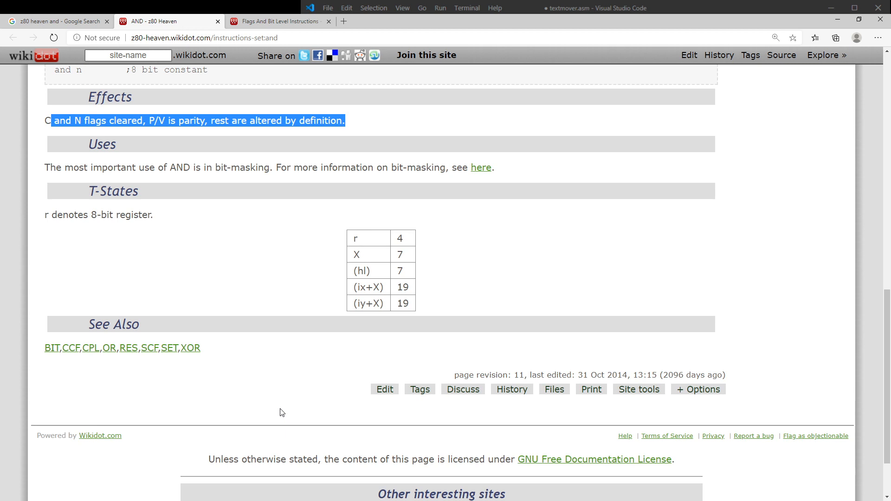
click(277, 21)
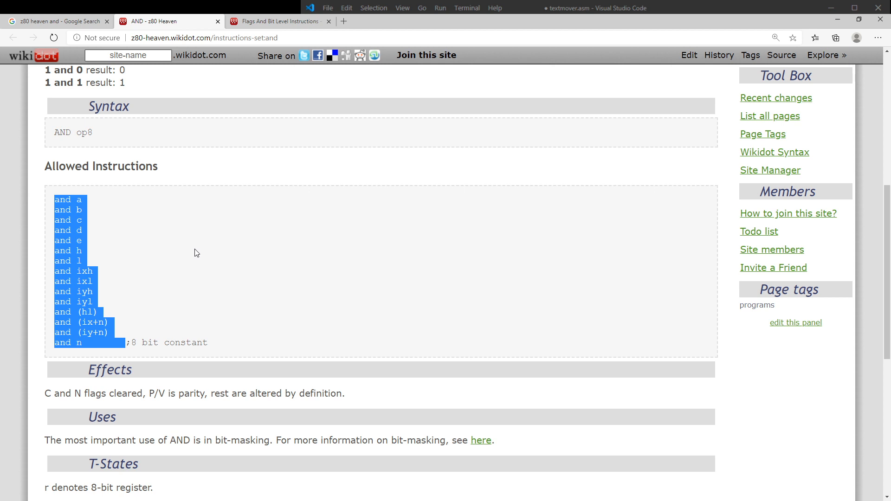
scroll(down, 3)
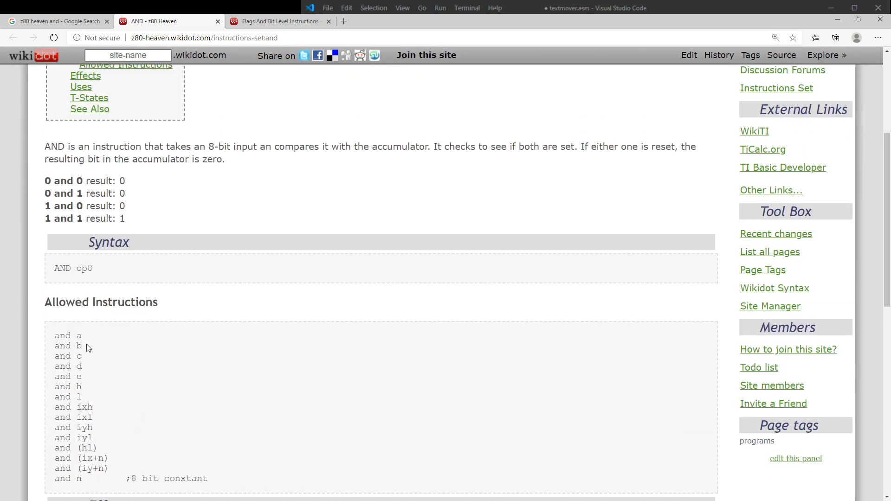
scroll(down, 3)
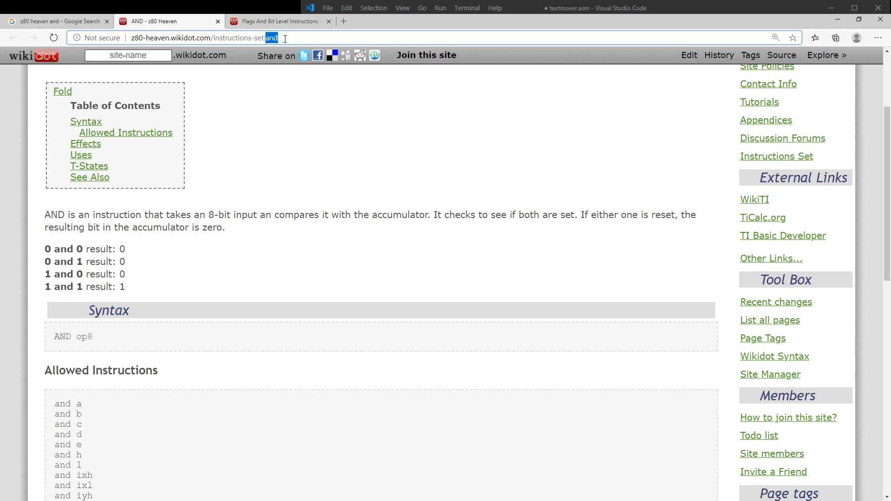
text(:or)
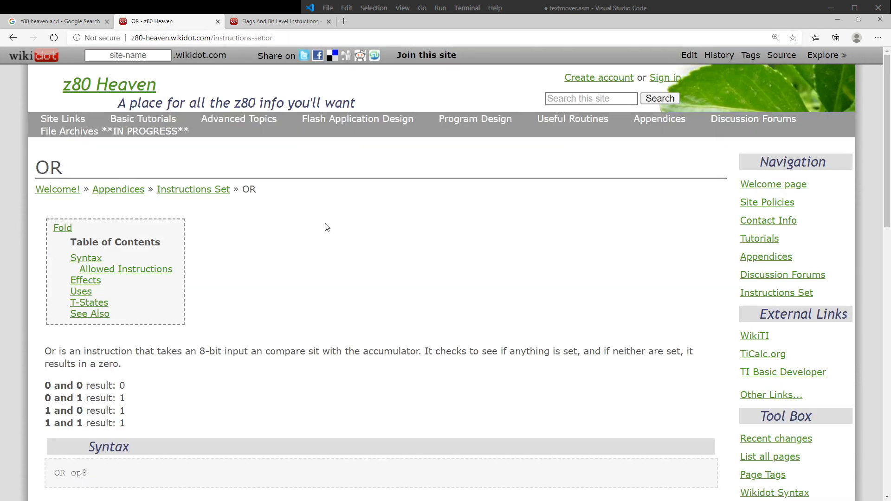
- Highlight the OR table rows giving 1, go back to the AND page and highlight its 1 AND 1 row
drag(44, 398, 125, 424)
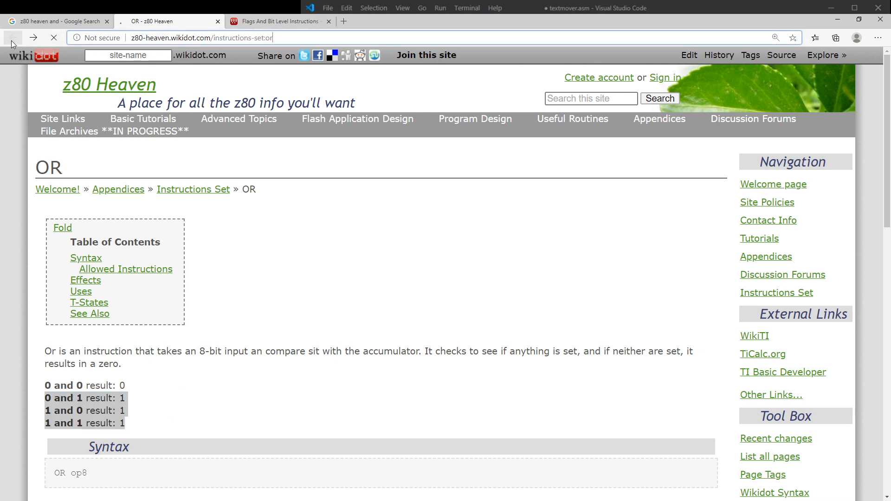
click(13, 37)
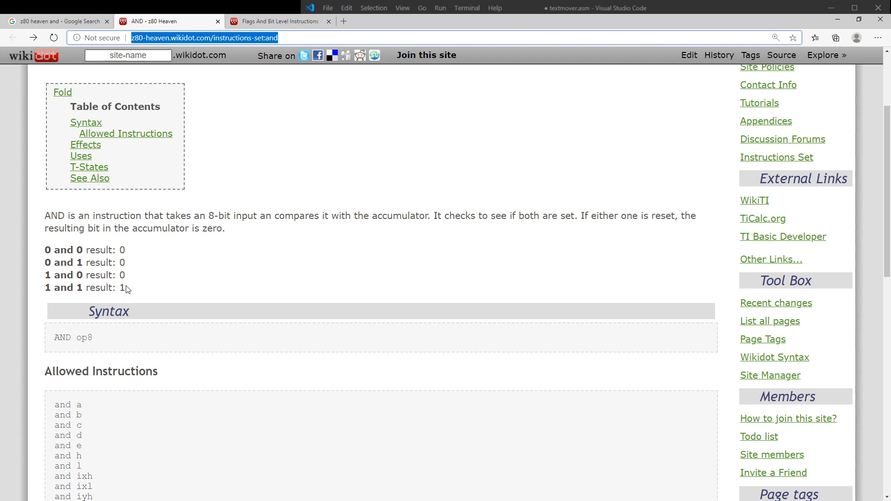
drag(46, 250, 125, 287)
text(or)
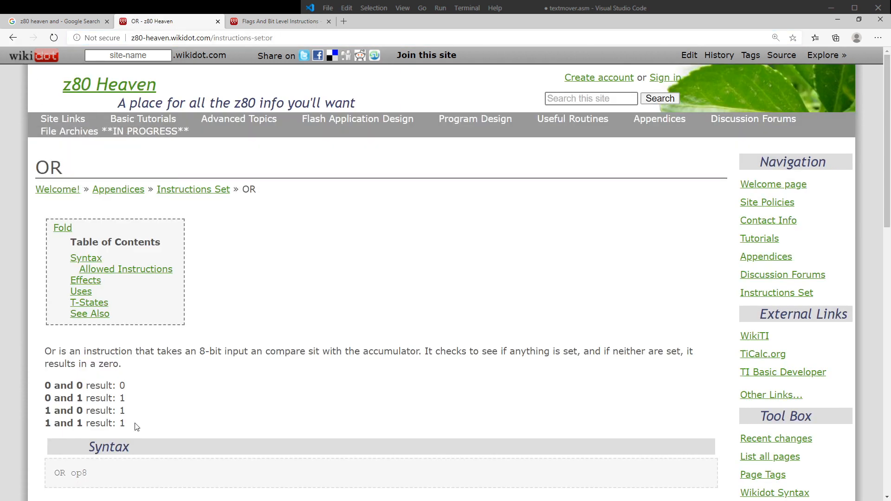
drag(45, 385, 125, 424)
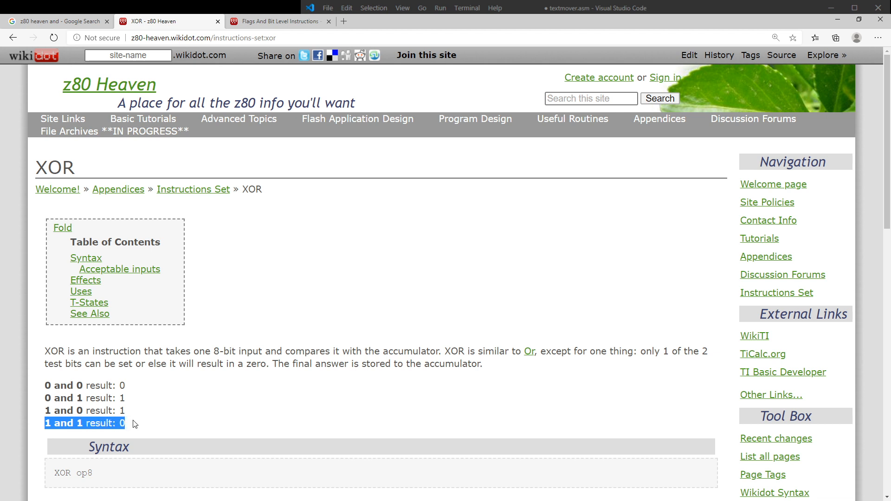
mouse_move(46, 436)
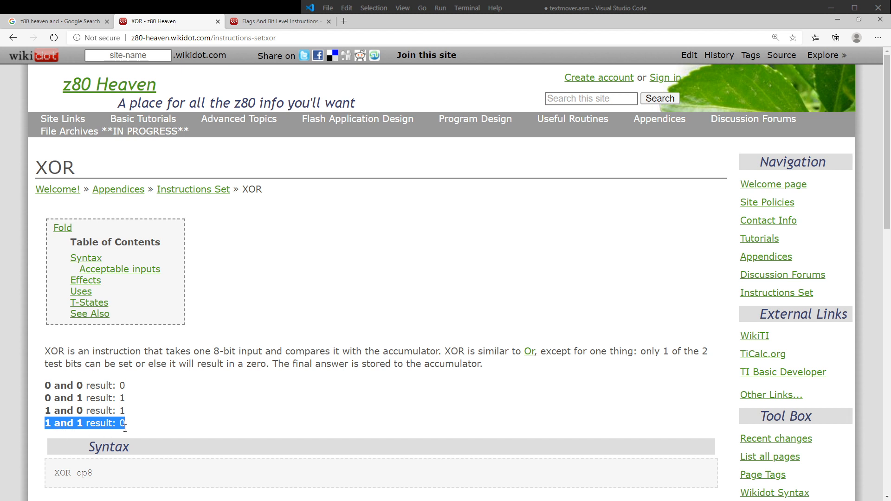
mouse_move(70, 386)
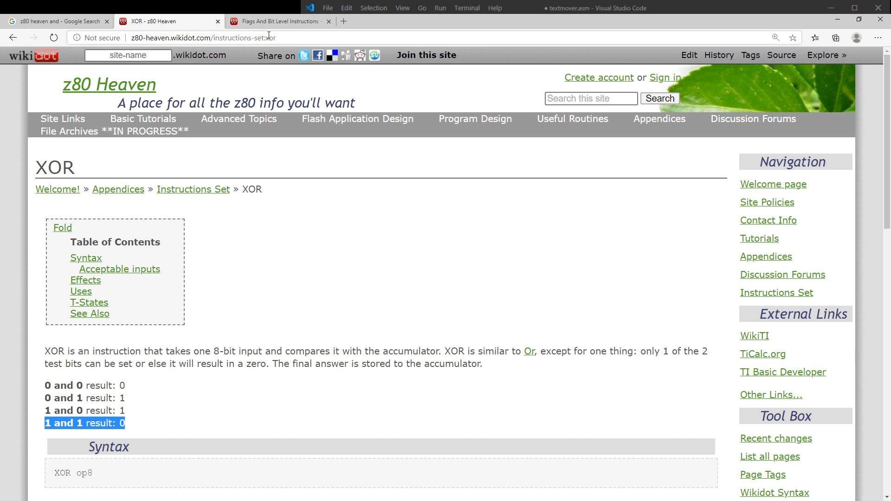
scroll(down, 3)
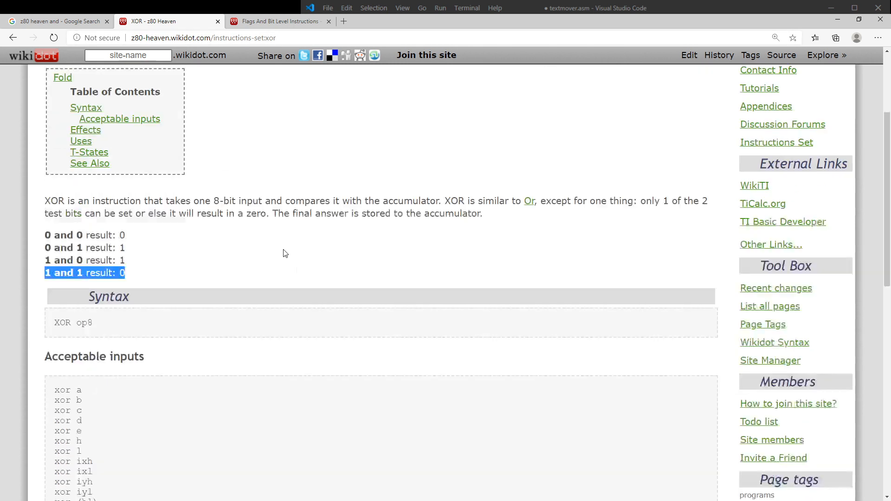
click(277, 22)
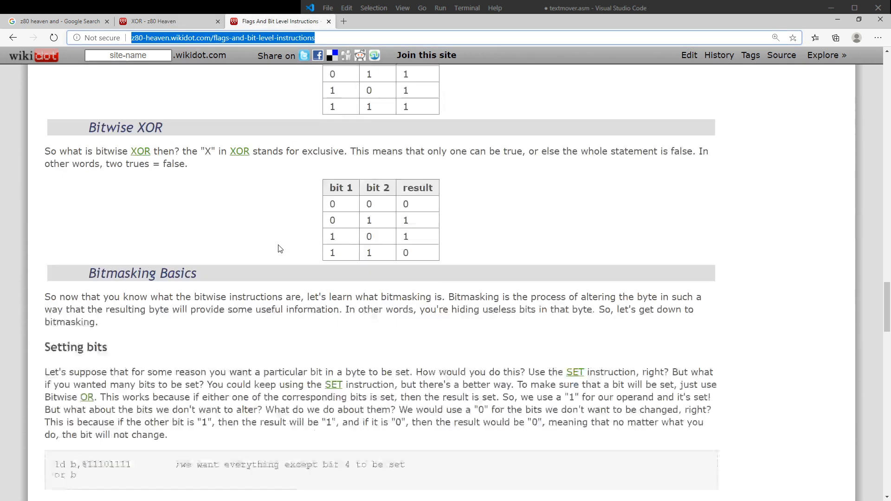
scroll(up, 3)
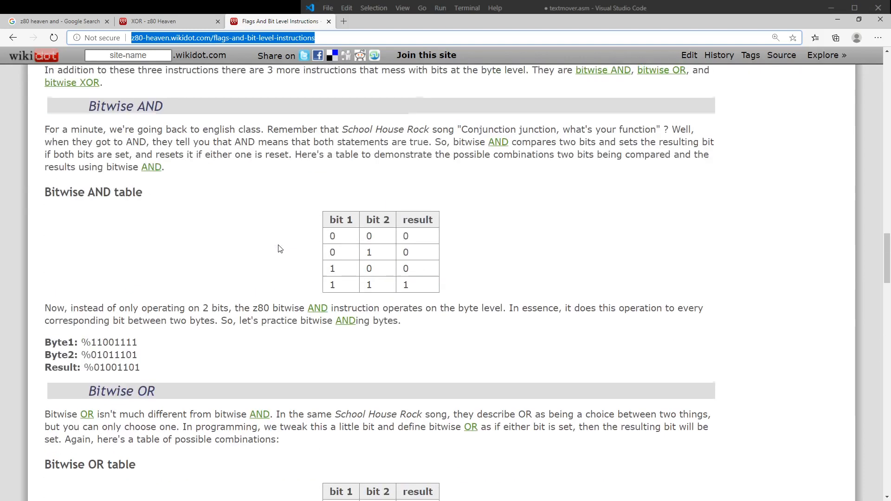
scroll(up, 3)
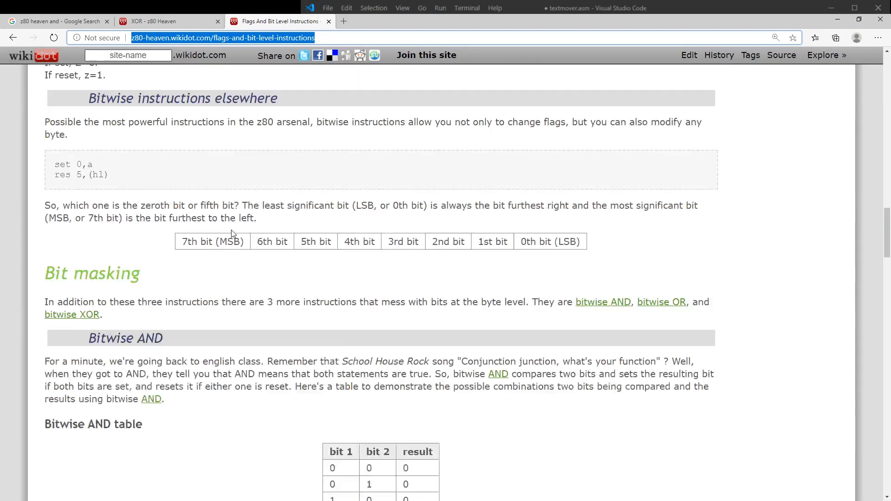
scroll(up, 3)
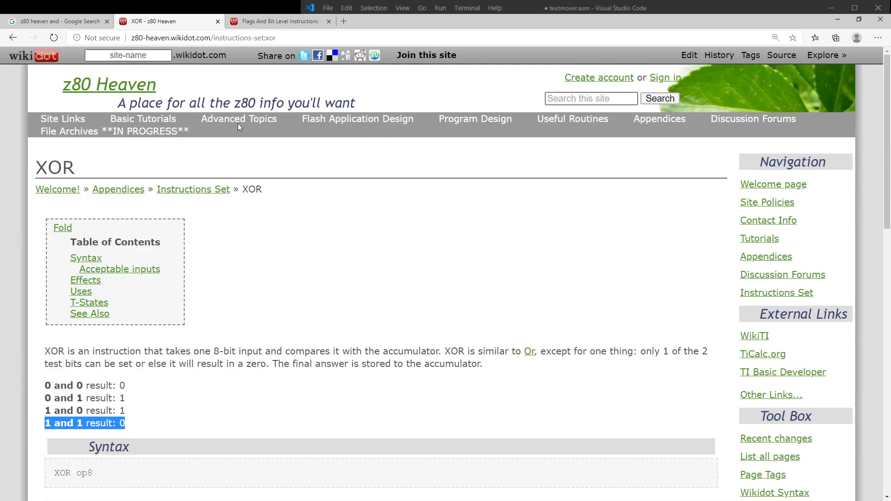
scroll(down, 3)
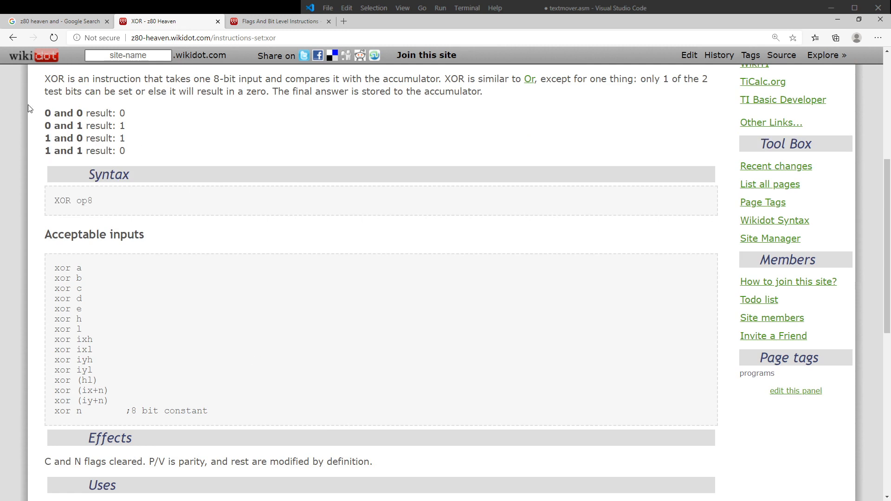
scroll(down, 3)
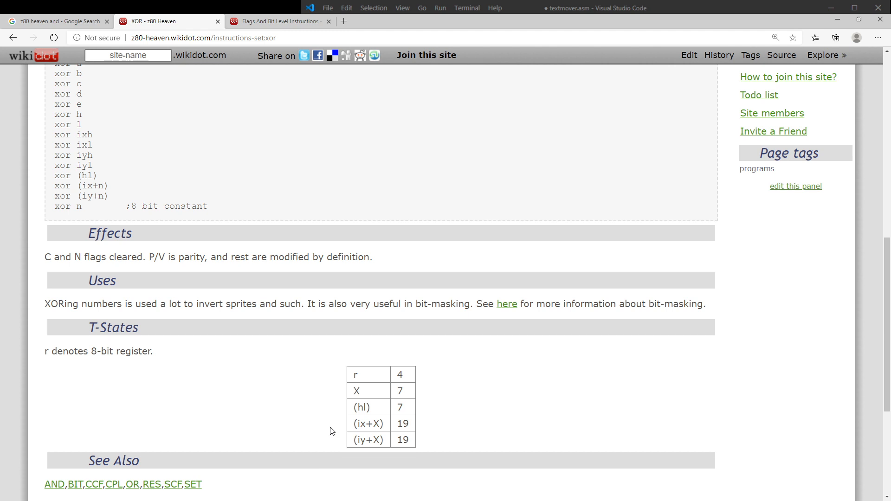
mouse_move(166, 337)
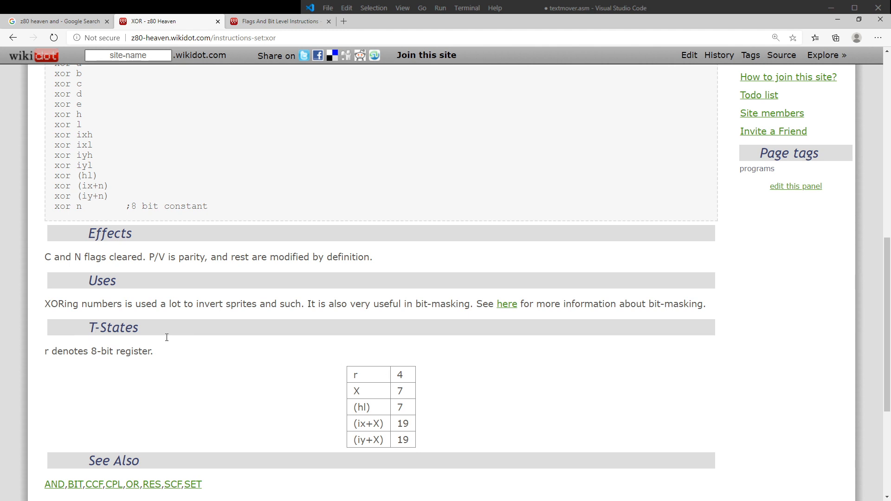
double_click(399, 390)
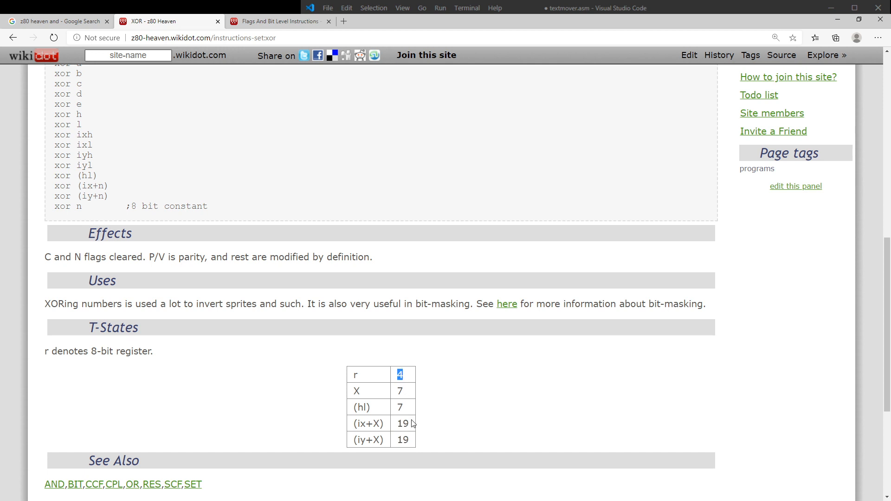
mouse_move(406, 388)
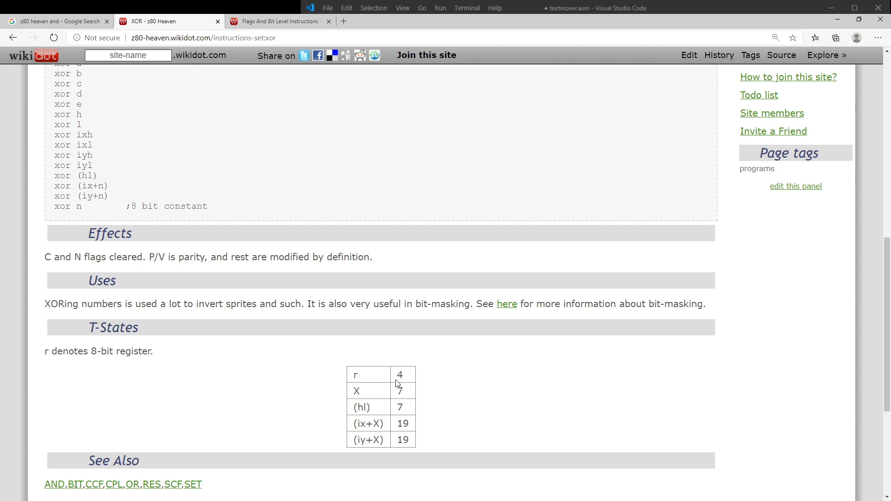
mouse_move(474, 406)
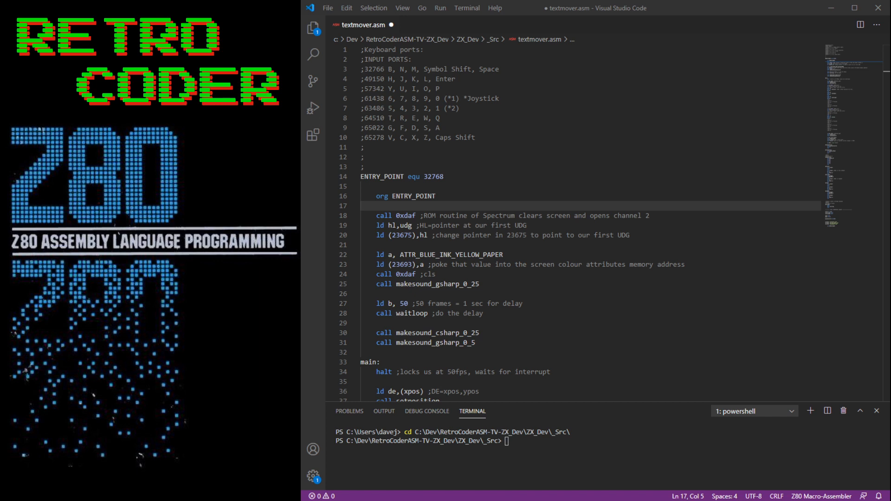
mouse_move(423, 202)
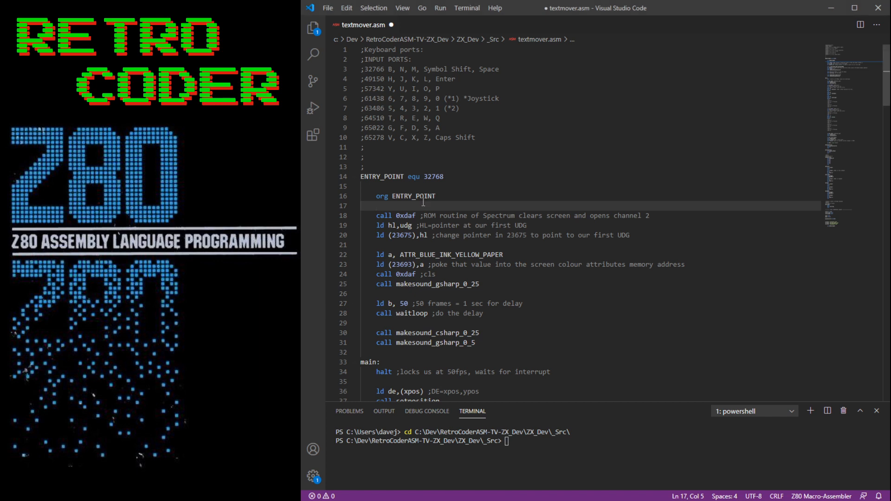